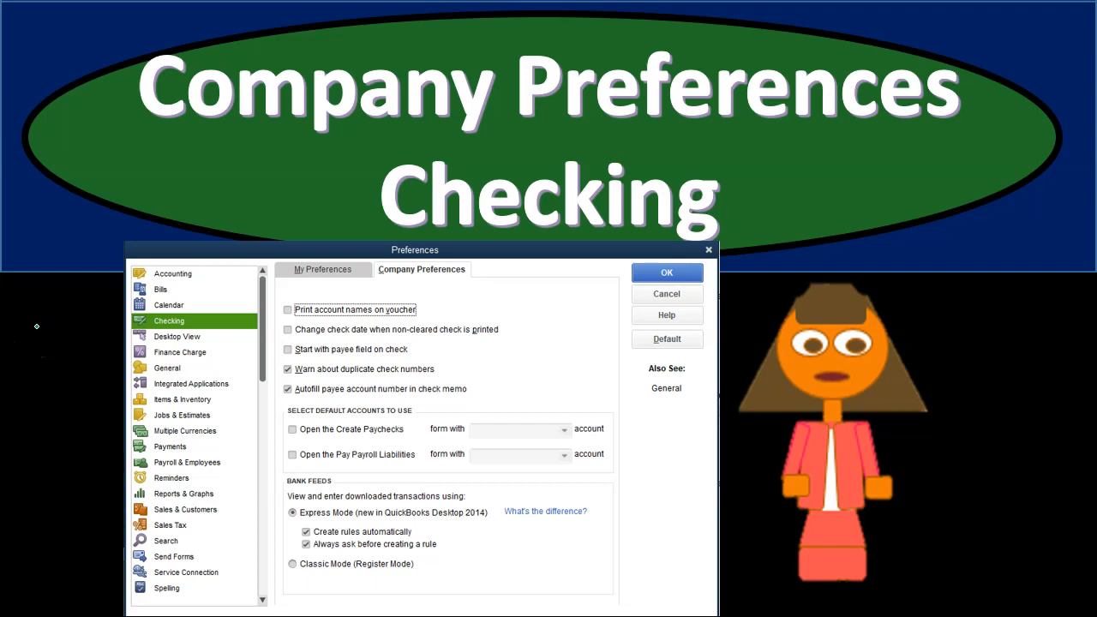
pyautogui.moveTo(70, 327)
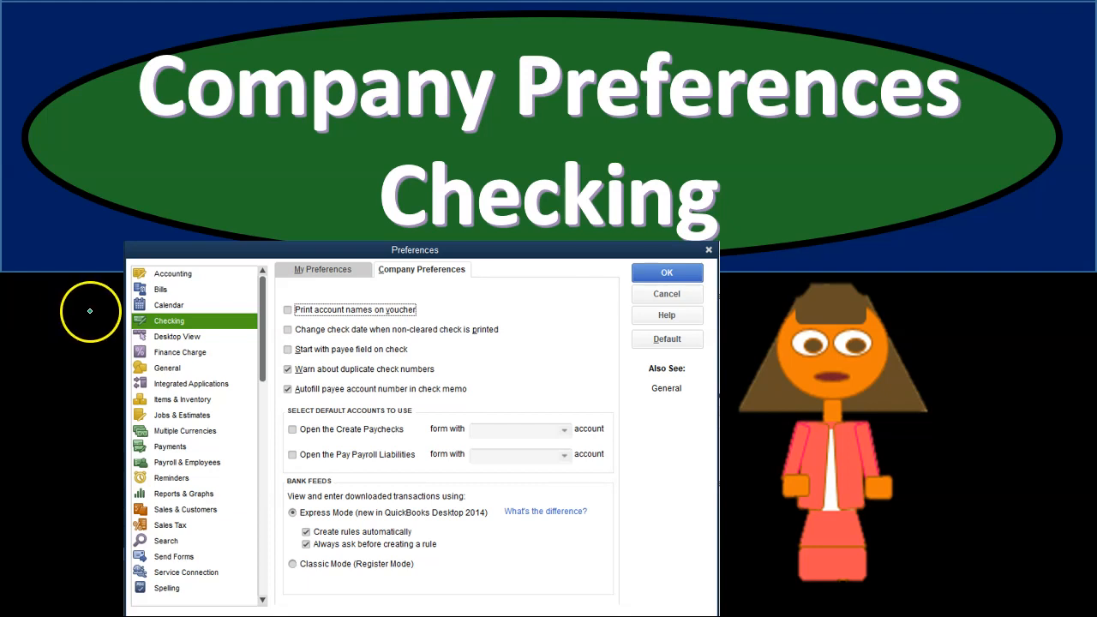
pyautogui.moveTo(90, 311)
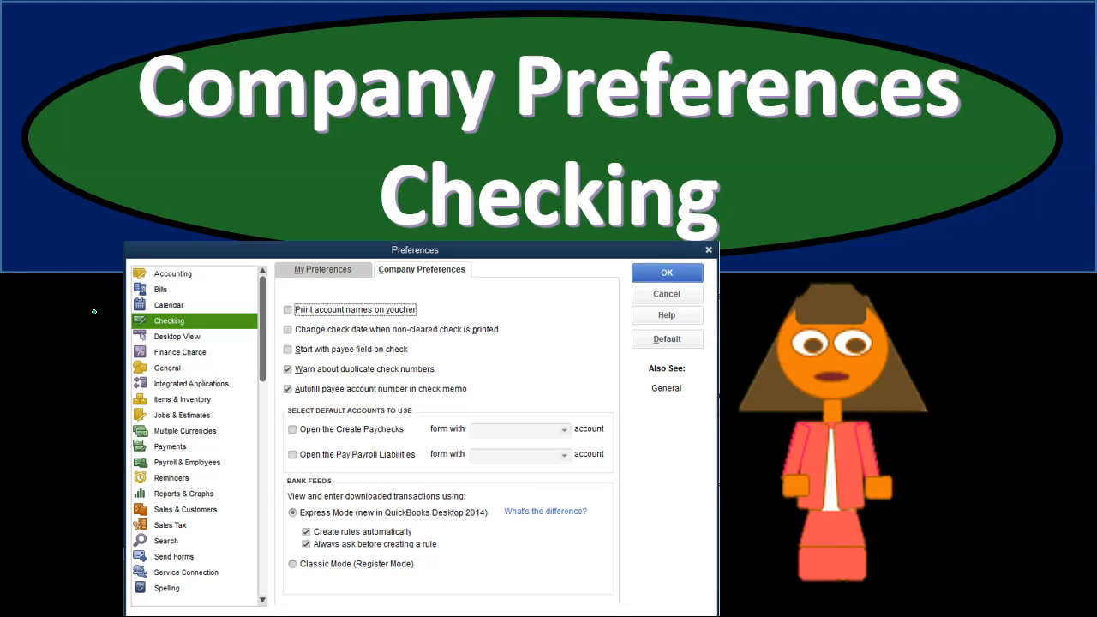
# From the Edit menu, open Preferences and show the Accounting category
pyautogui.click(666, 273)
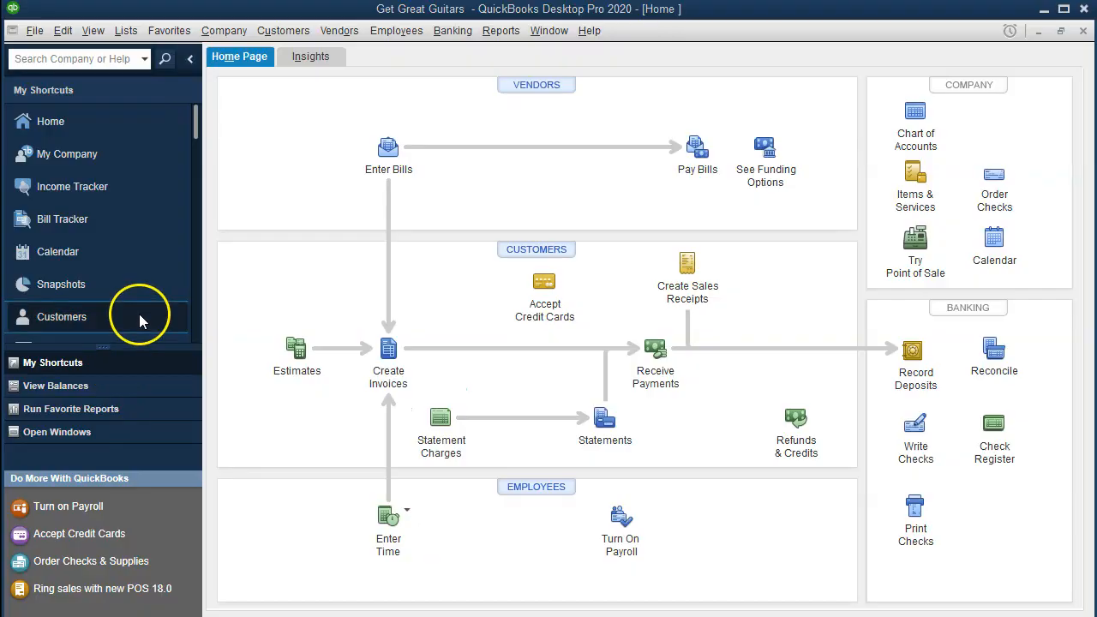
pyautogui.moveTo(298, 200)
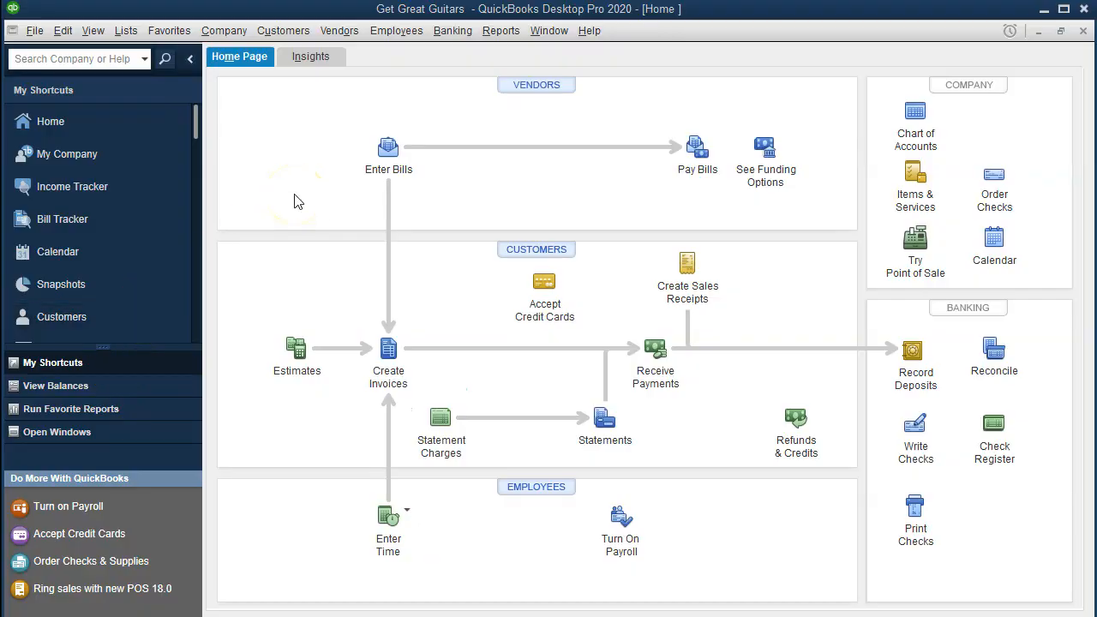
pyautogui.moveTo(190, 112)
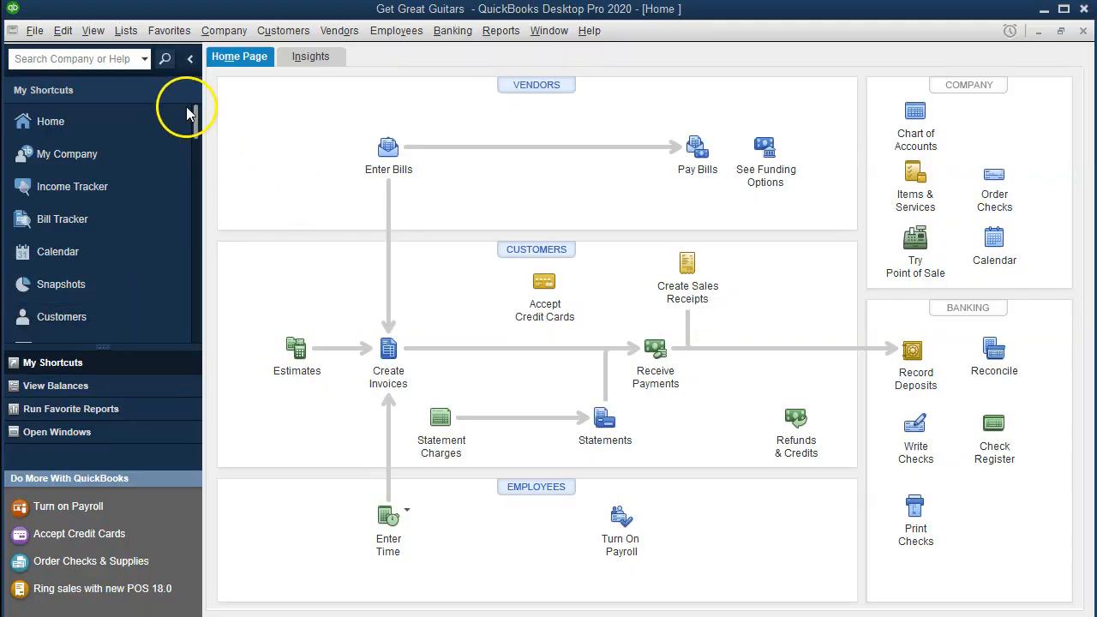
pyautogui.click(63, 30)
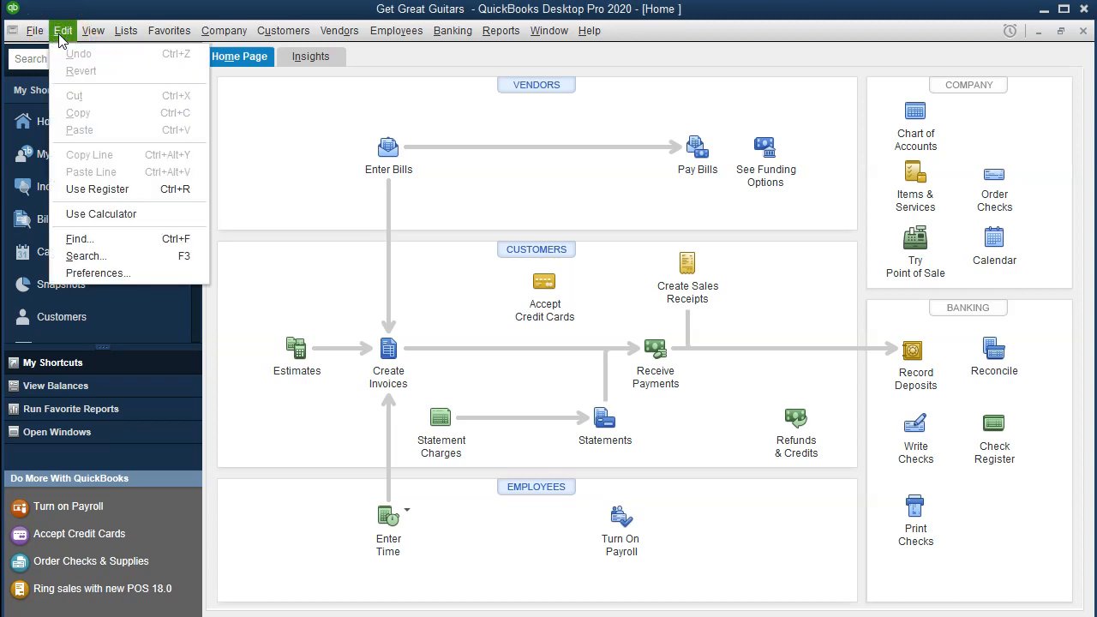
pyautogui.moveTo(98, 273)
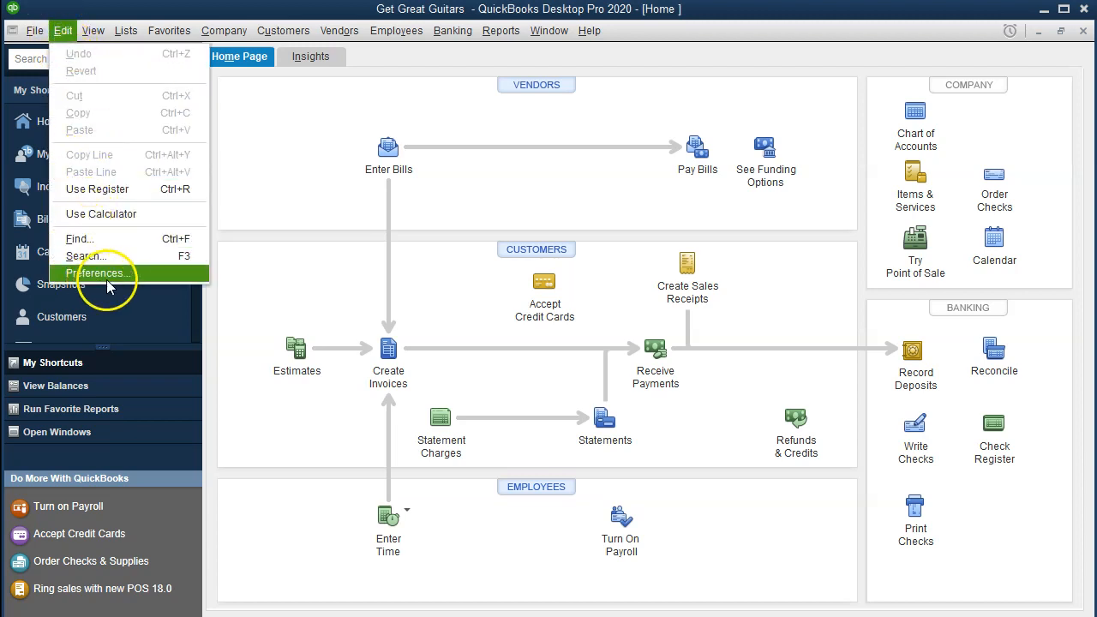
pyautogui.click(97, 272)
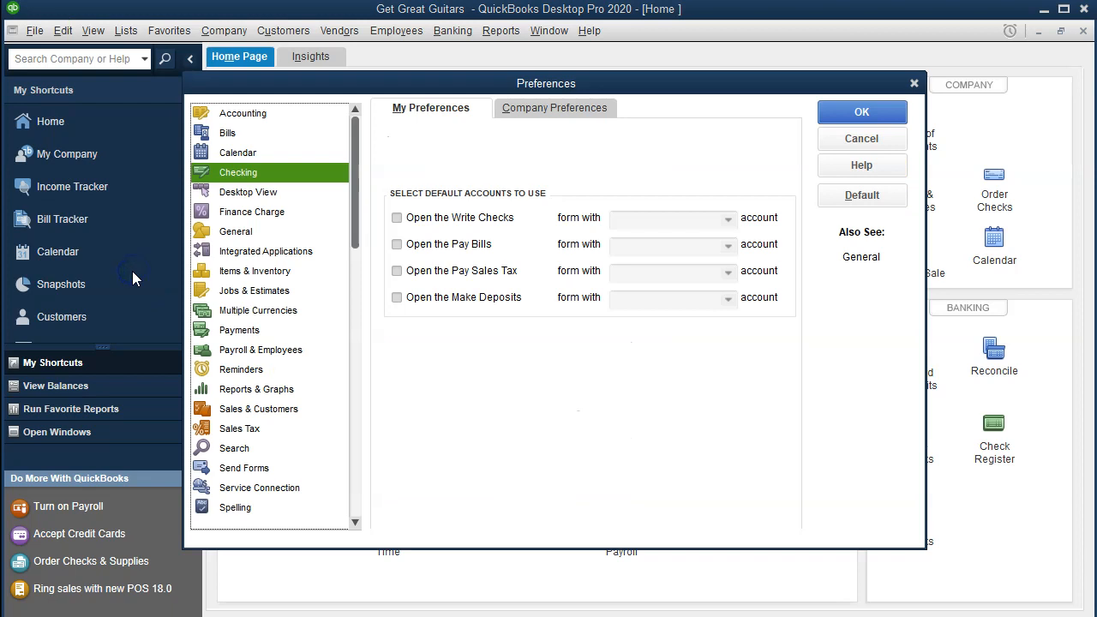
pyautogui.click(243, 112)
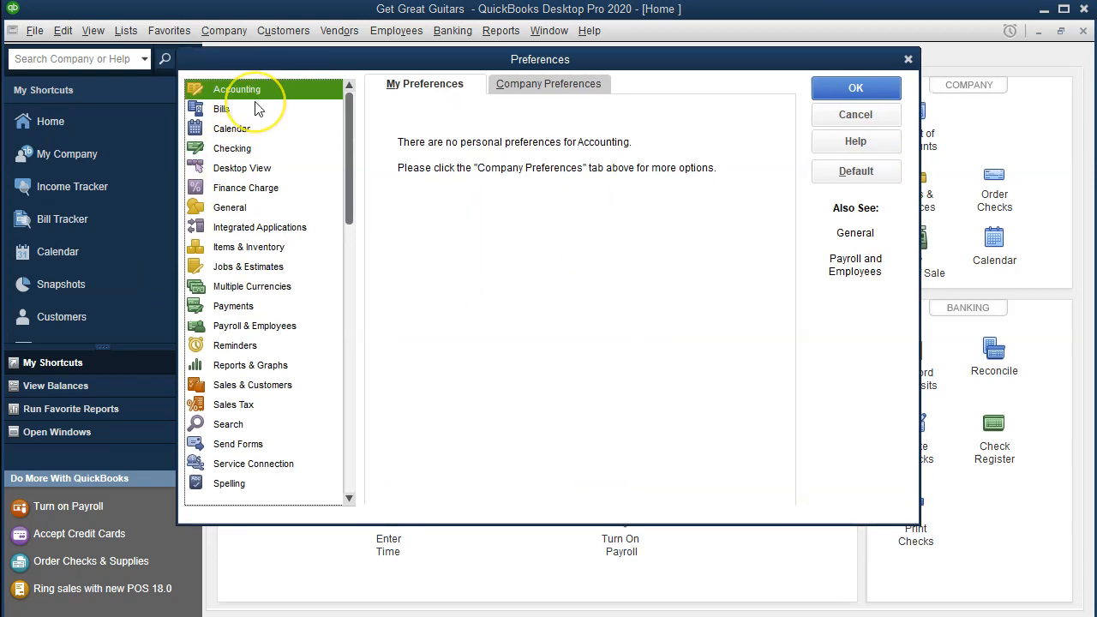
pyautogui.moveTo(231, 148)
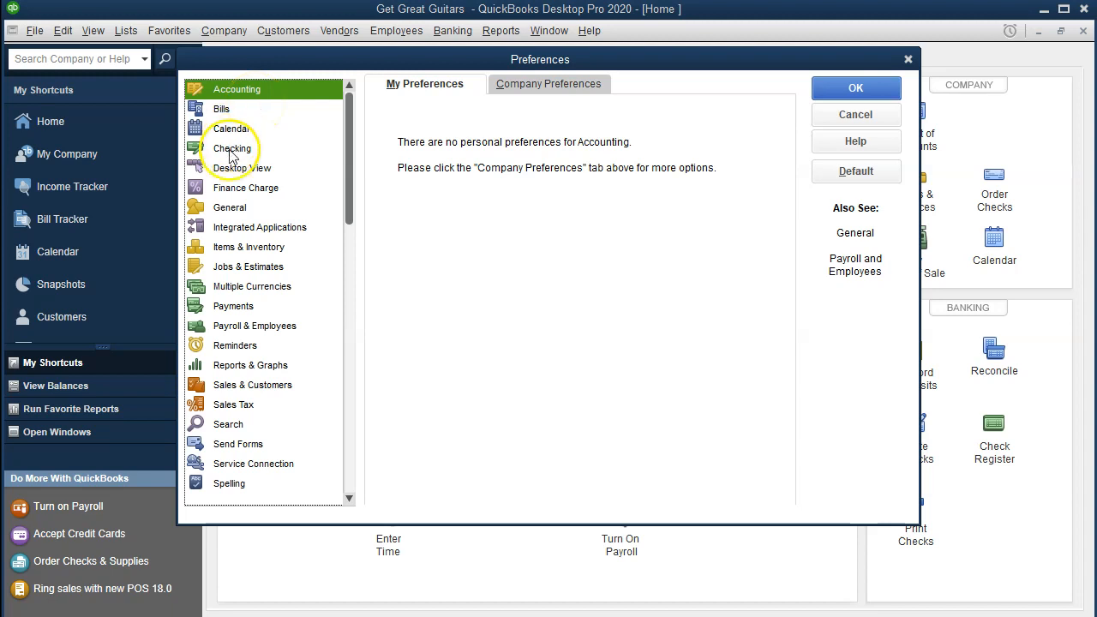
pyautogui.moveTo(266, 159)
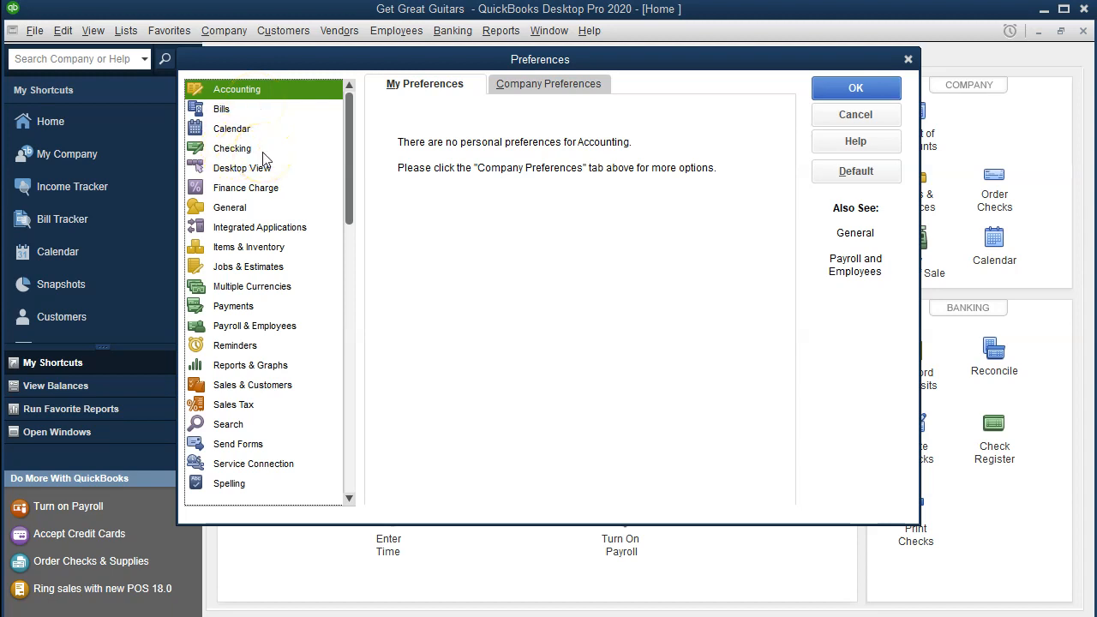
# Check the Bills company preferences, toggling automatic discounts on and back off to keep the default
pyautogui.click(222, 109)
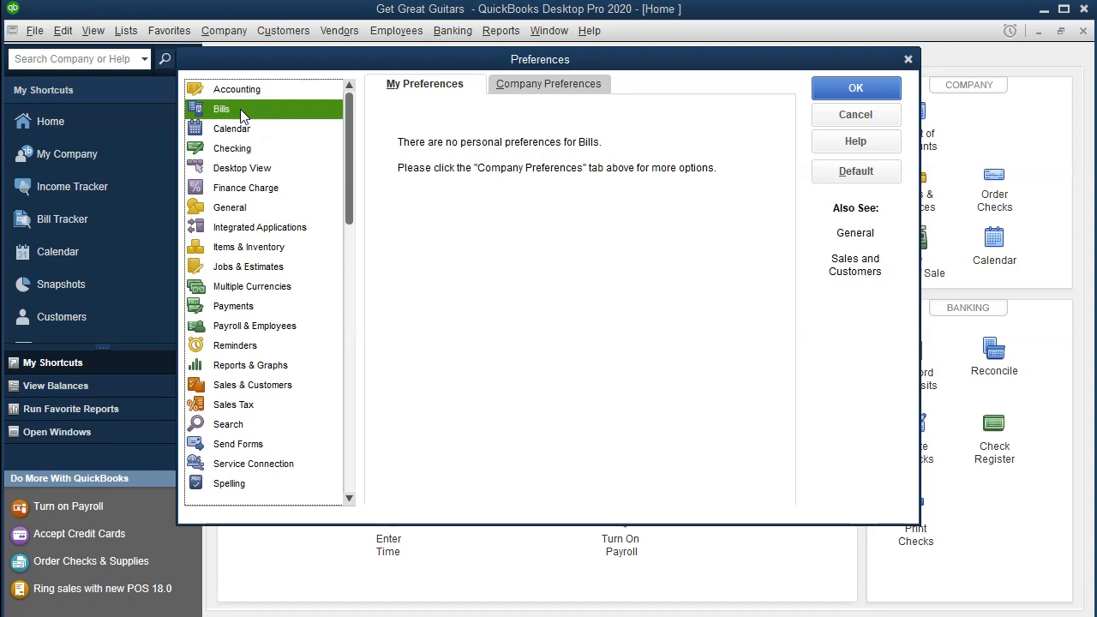
pyautogui.moveTo(391, 135)
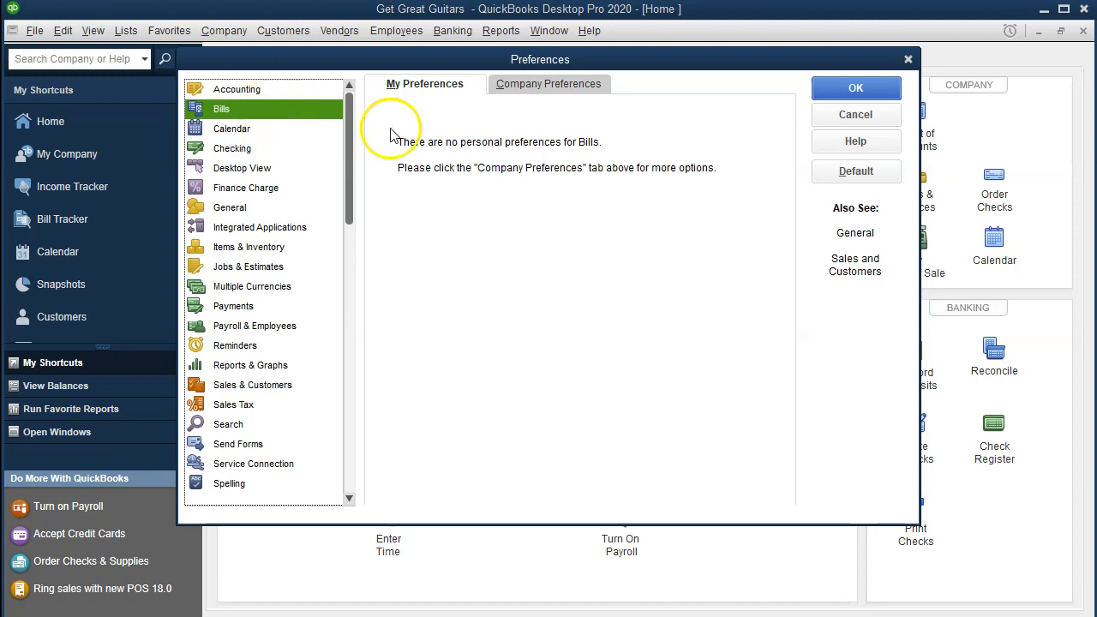
pyautogui.moveTo(464, 105)
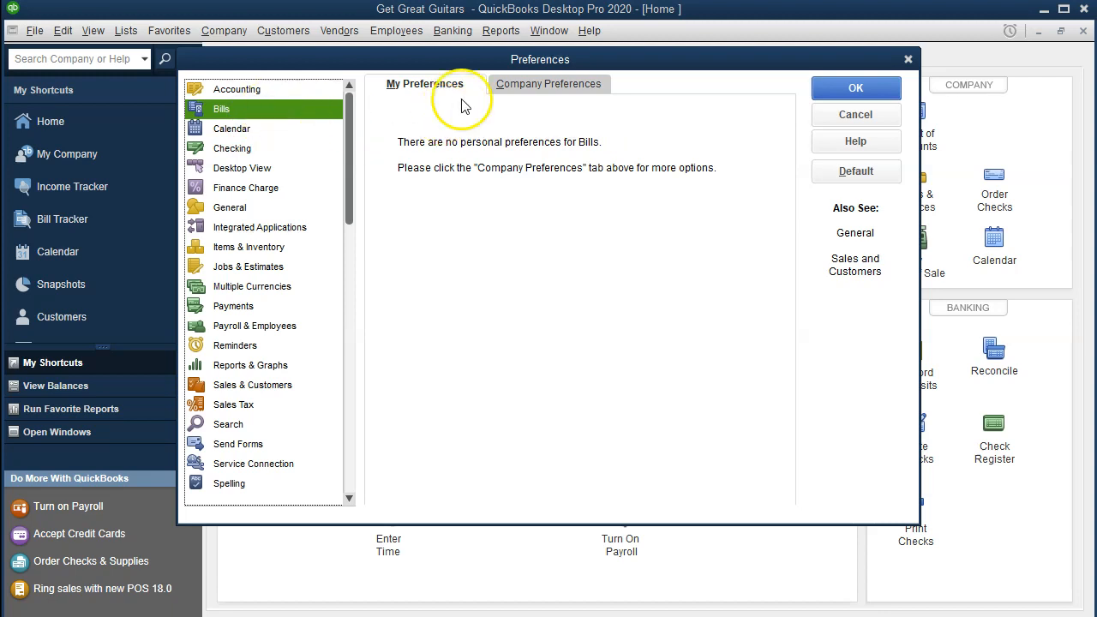
pyautogui.moveTo(526, 120)
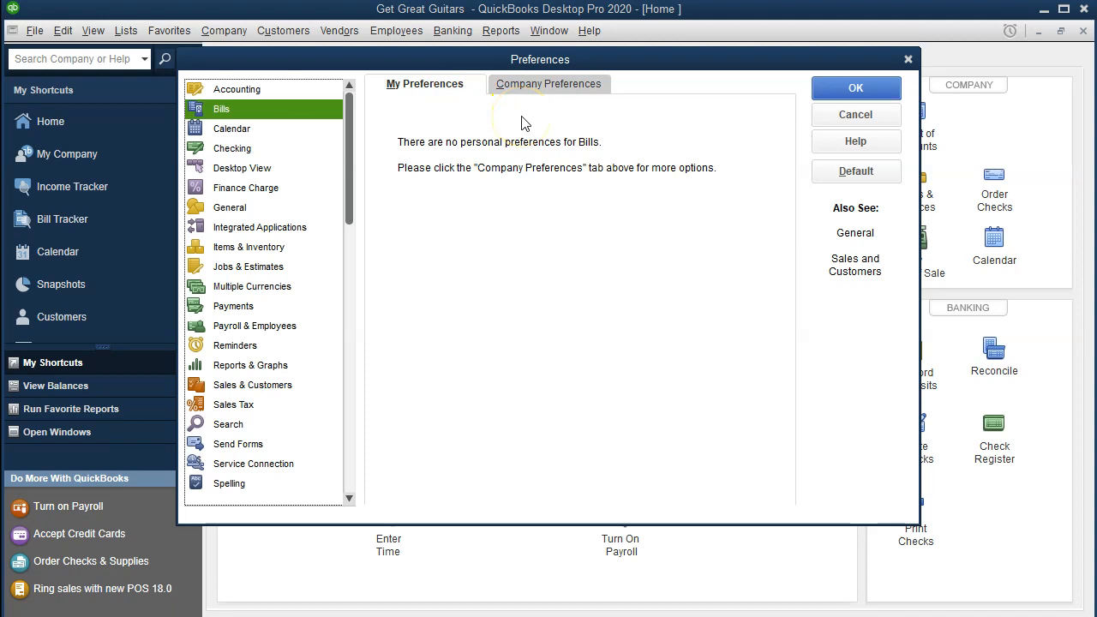
pyautogui.click(549, 83)
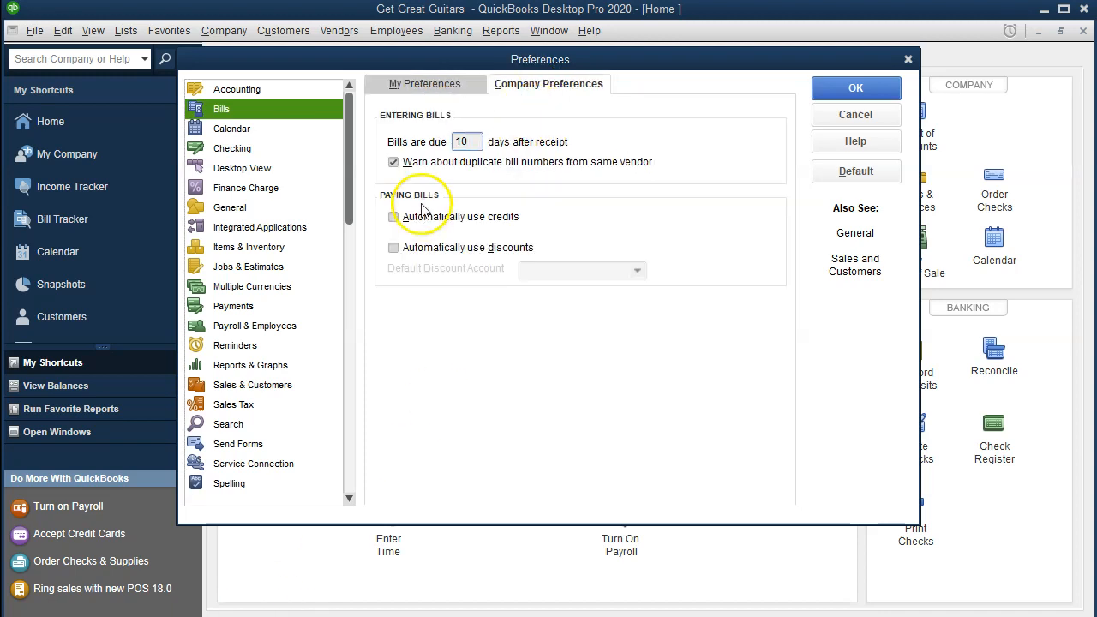
pyautogui.moveTo(529, 184)
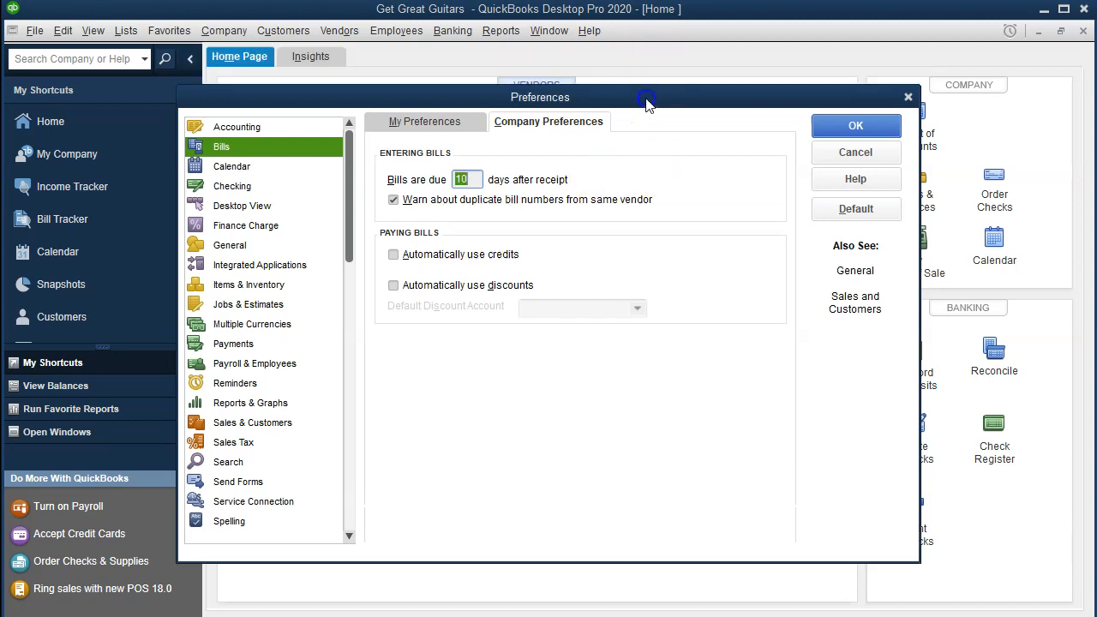
pyautogui.moveTo(540, 96); pyautogui.dragTo(544, 252)
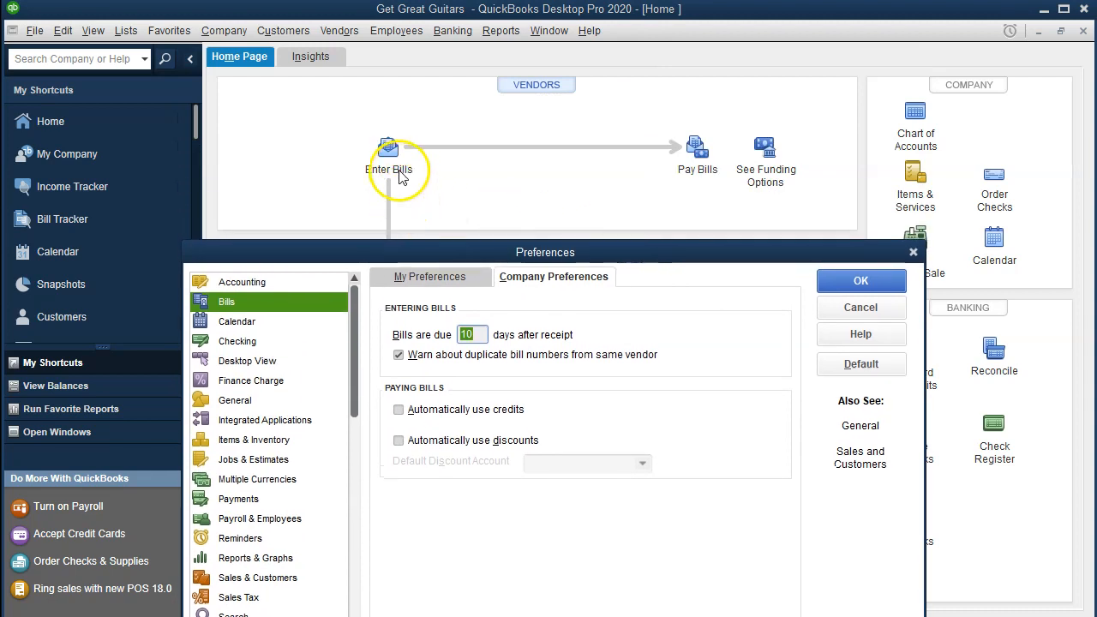
pyautogui.moveTo(647, 180)
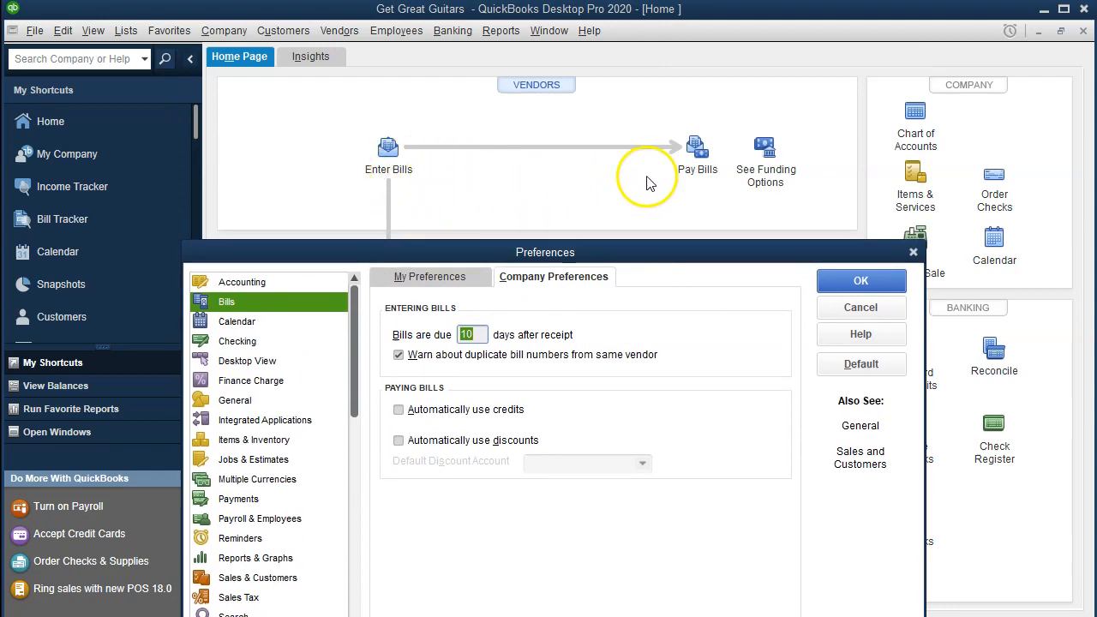
pyautogui.moveTo(693, 171)
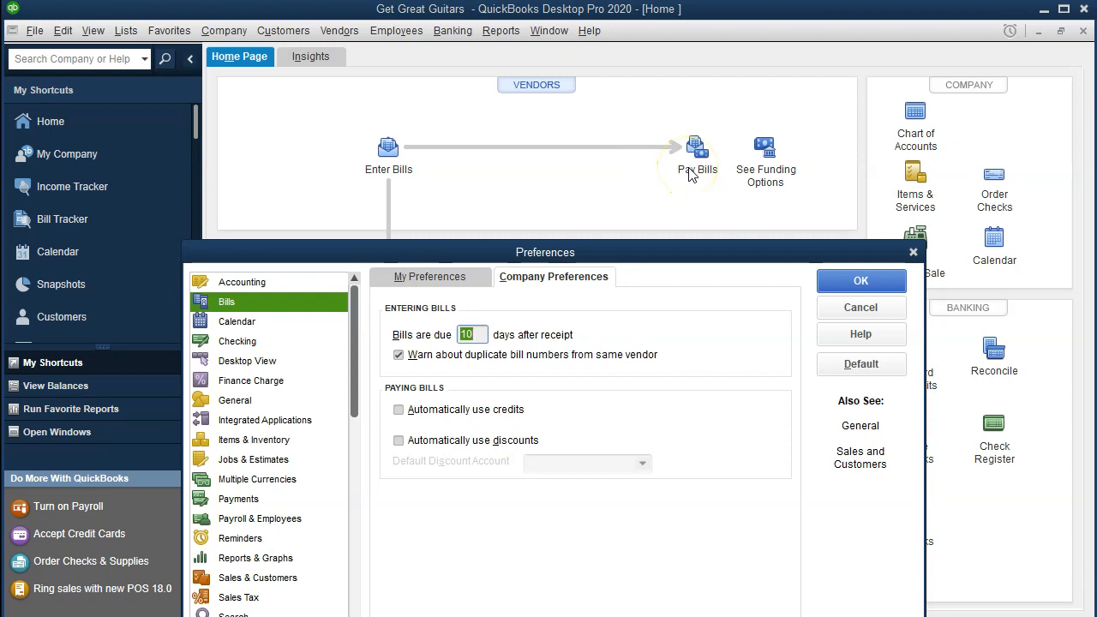
pyautogui.moveTo(544, 252); pyautogui.dragTo(541, 113)
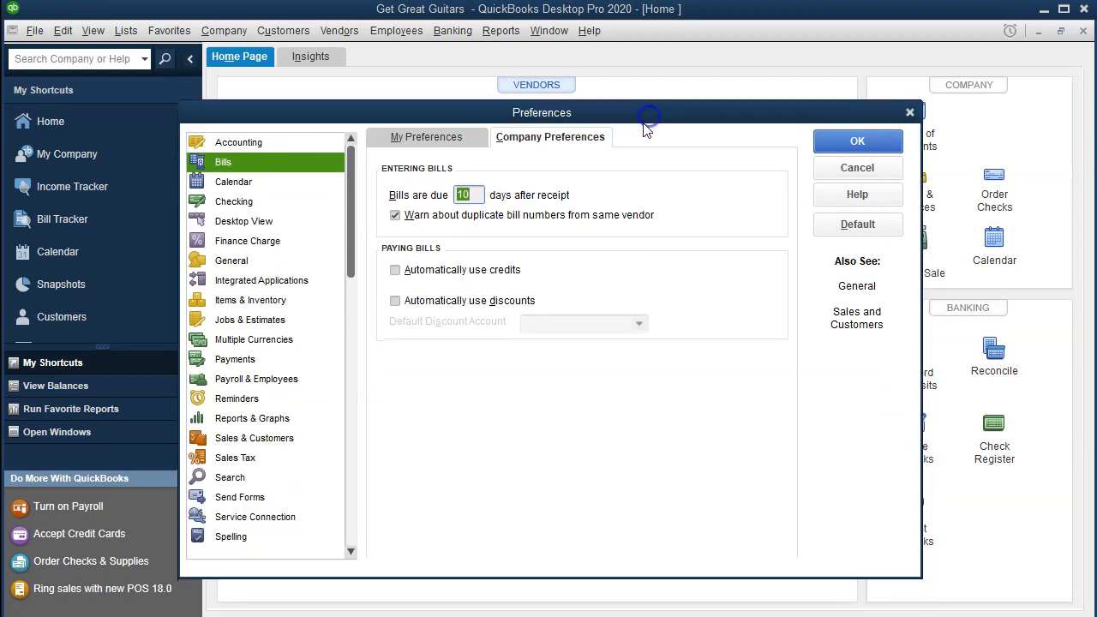
pyautogui.moveTo(565, 215)
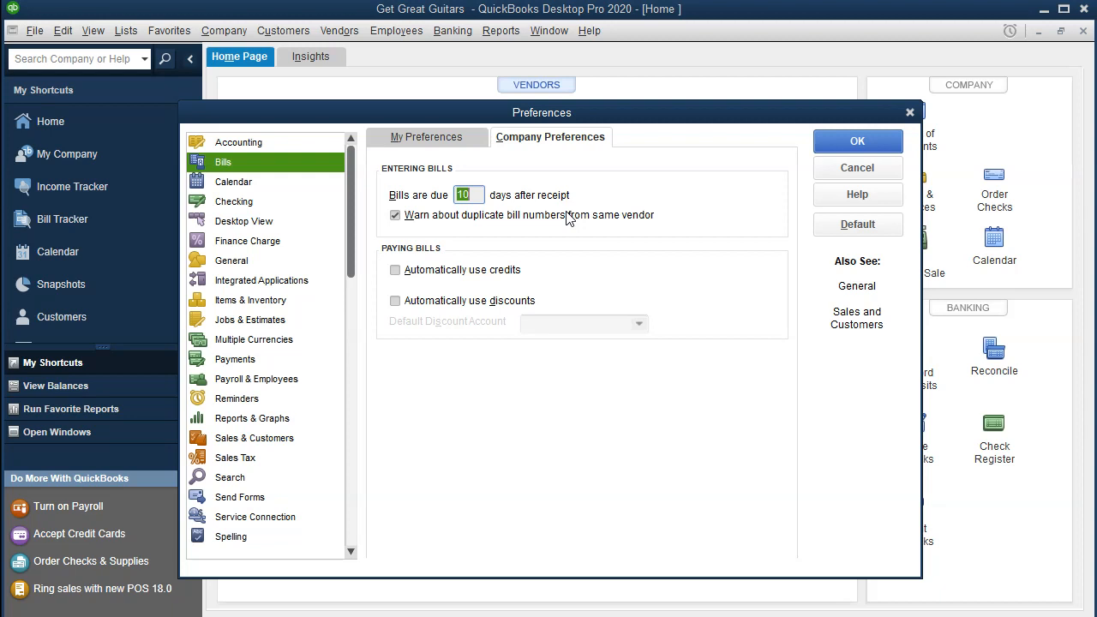
pyautogui.moveTo(465, 248)
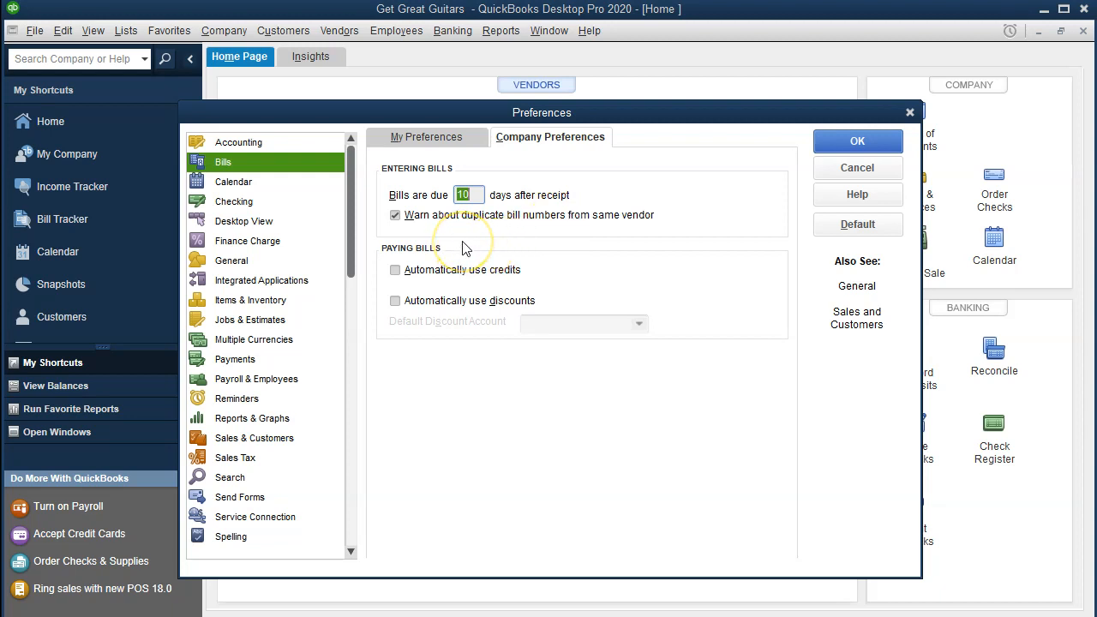
pyautogui.moveTo(458, 240)
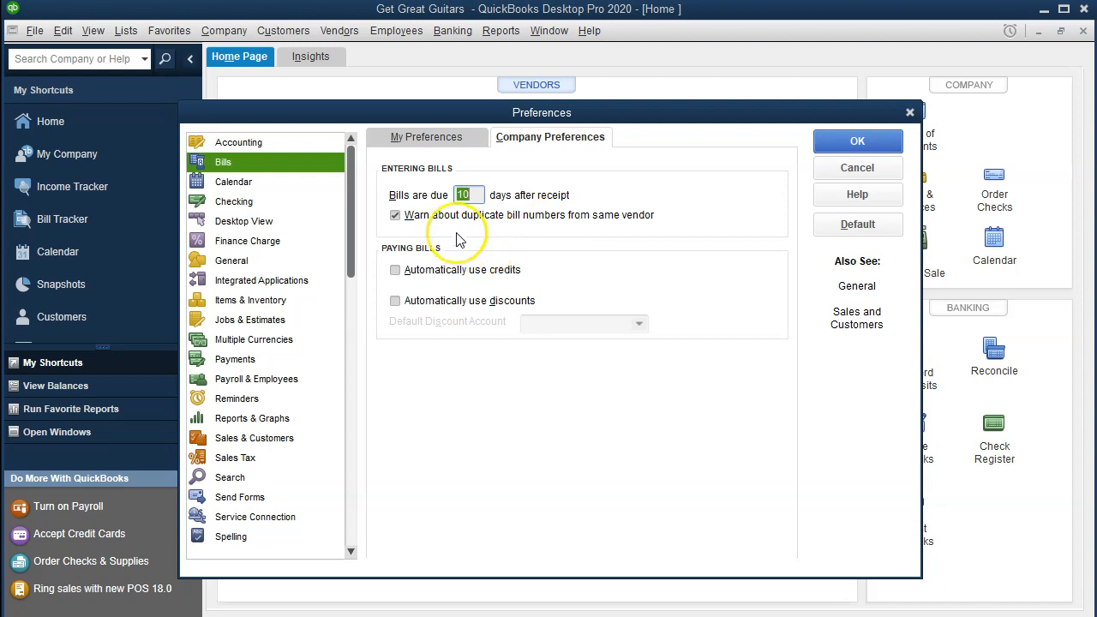
pyautogui.moveTo(459, 236)
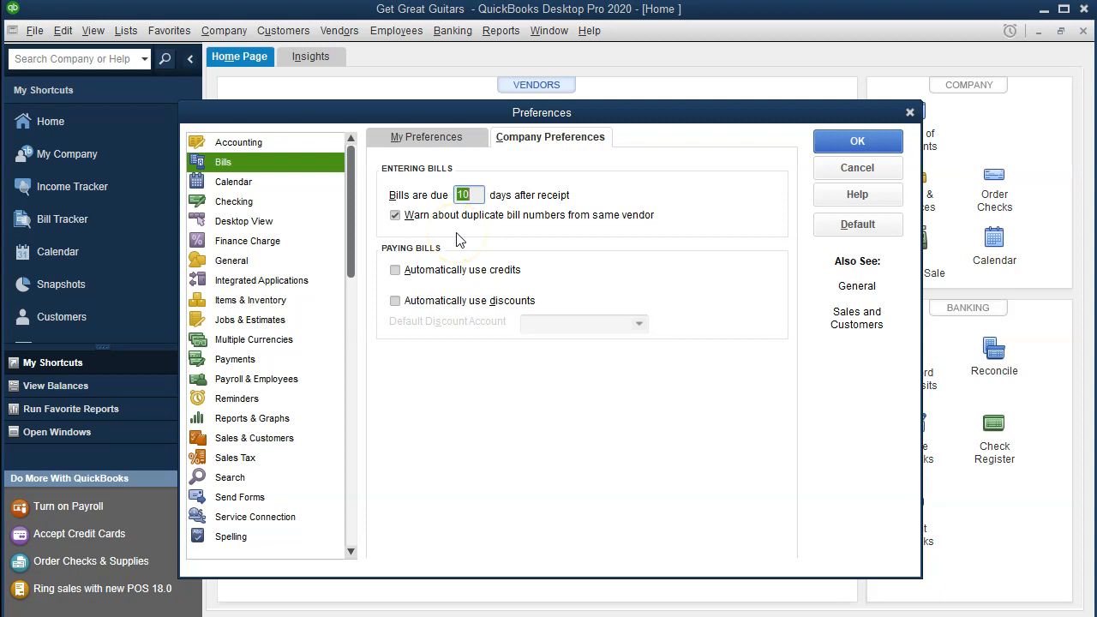
pyautogui.moveTo(452, 295)
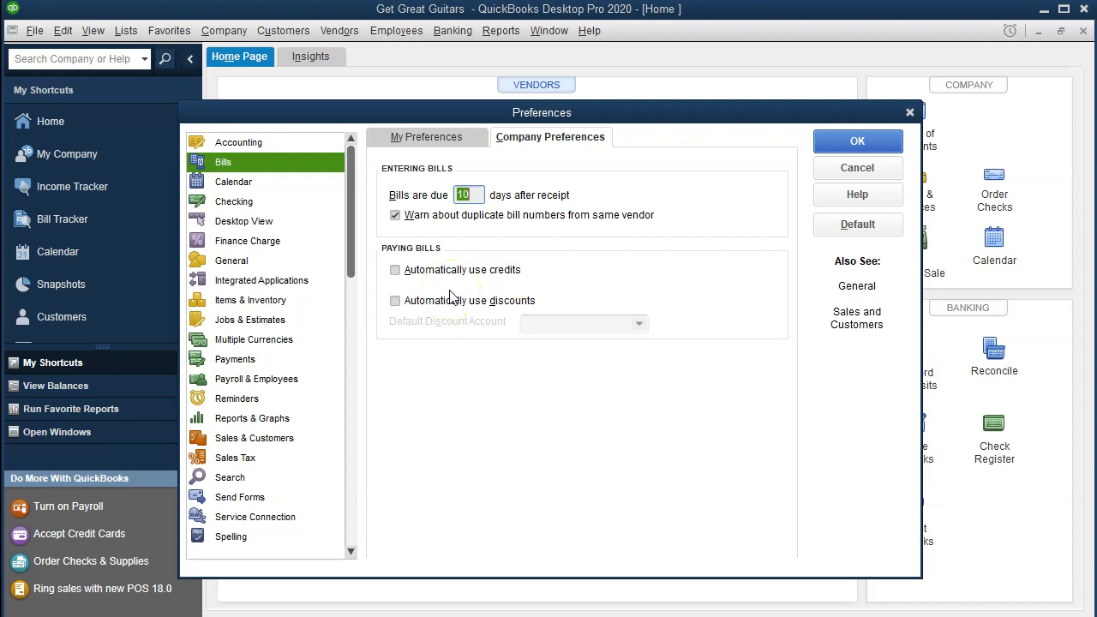
pyautogui.moveTo(454, 336)
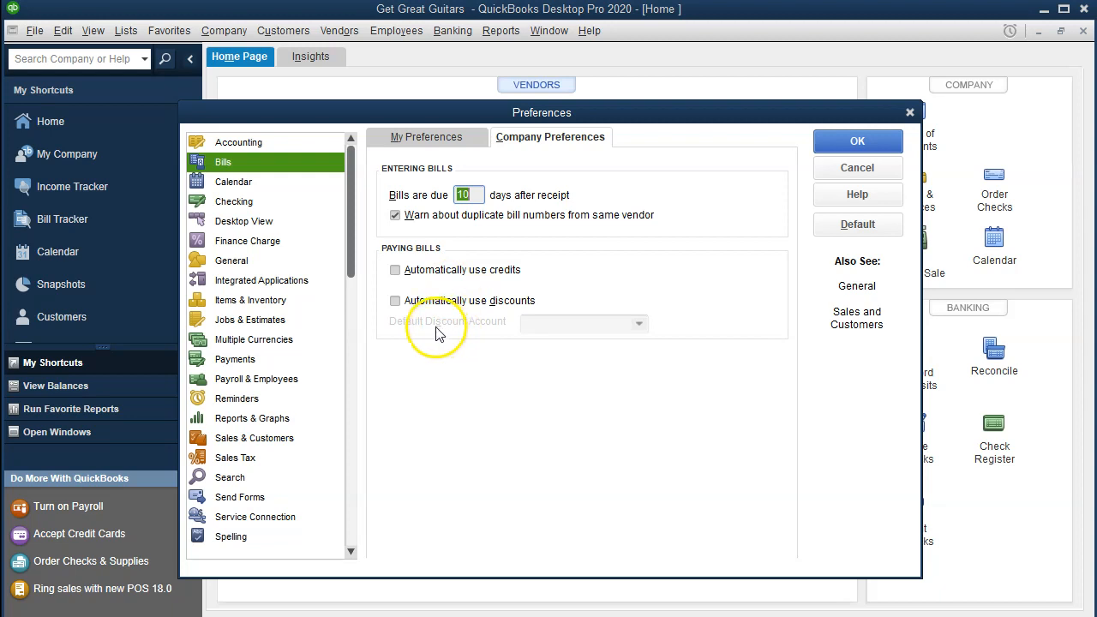
pyautogui.click(395, 300)
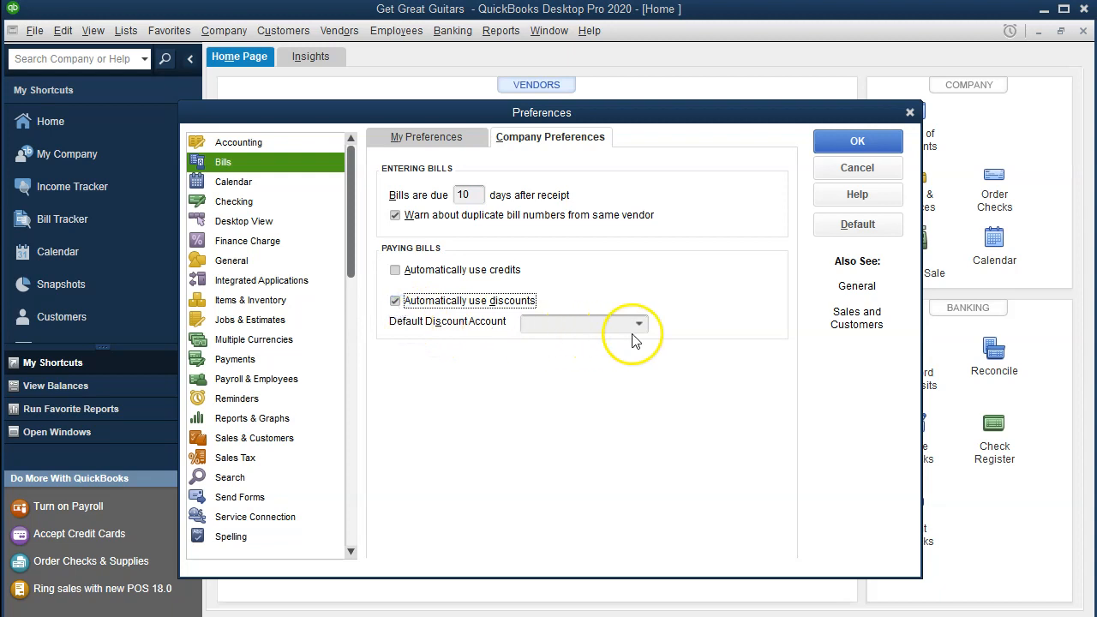
pyautogui.moveTo(635, 332)
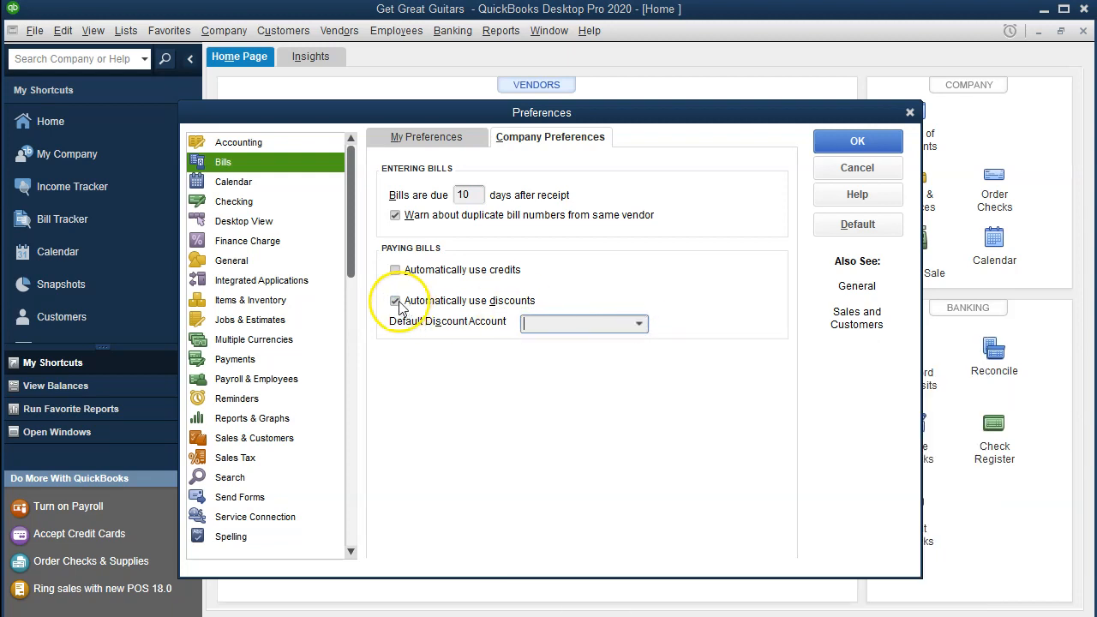
pyautogui.click(395, 301)
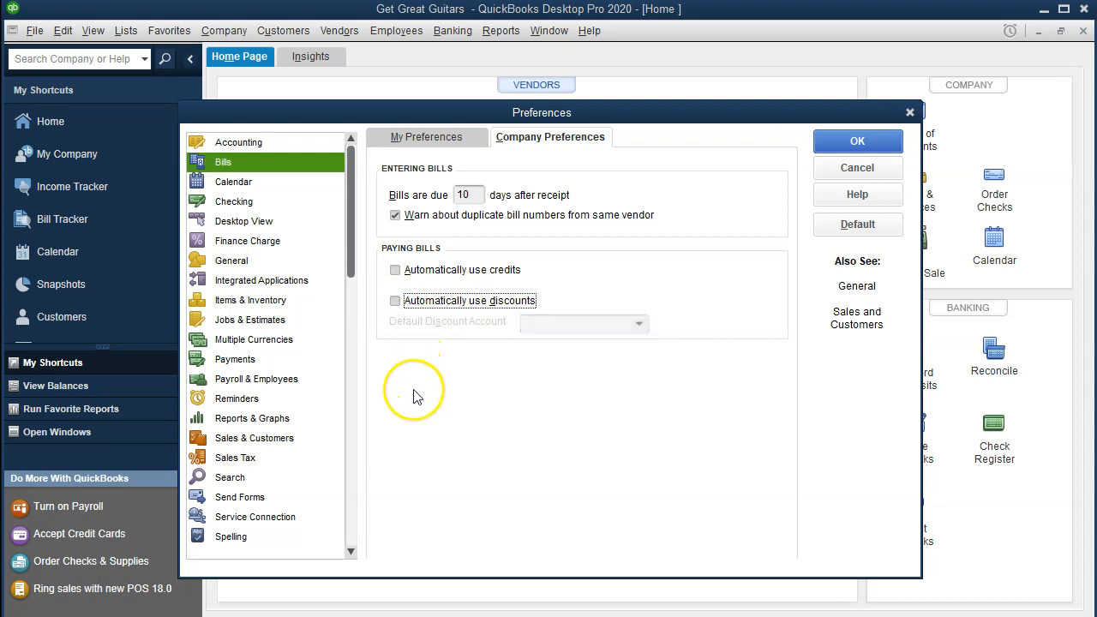
pyautogui.click(233, 182)
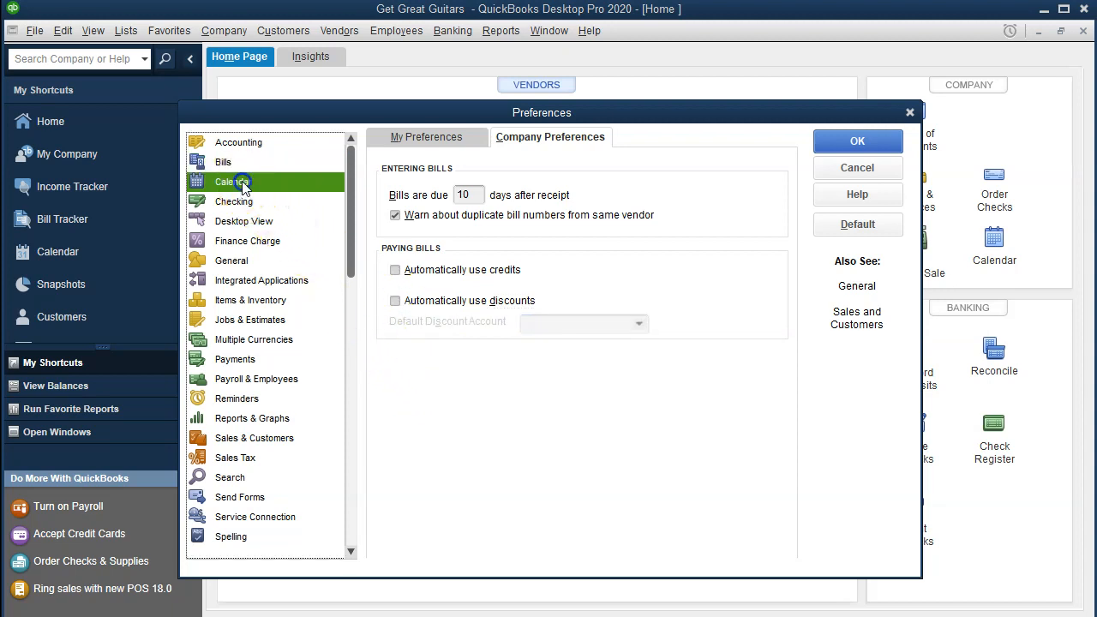
# Check Calendar My Preferences, keeping Remember last view, Variable, All Transactions, 7/60 days
pyautogui.click(233, 181)
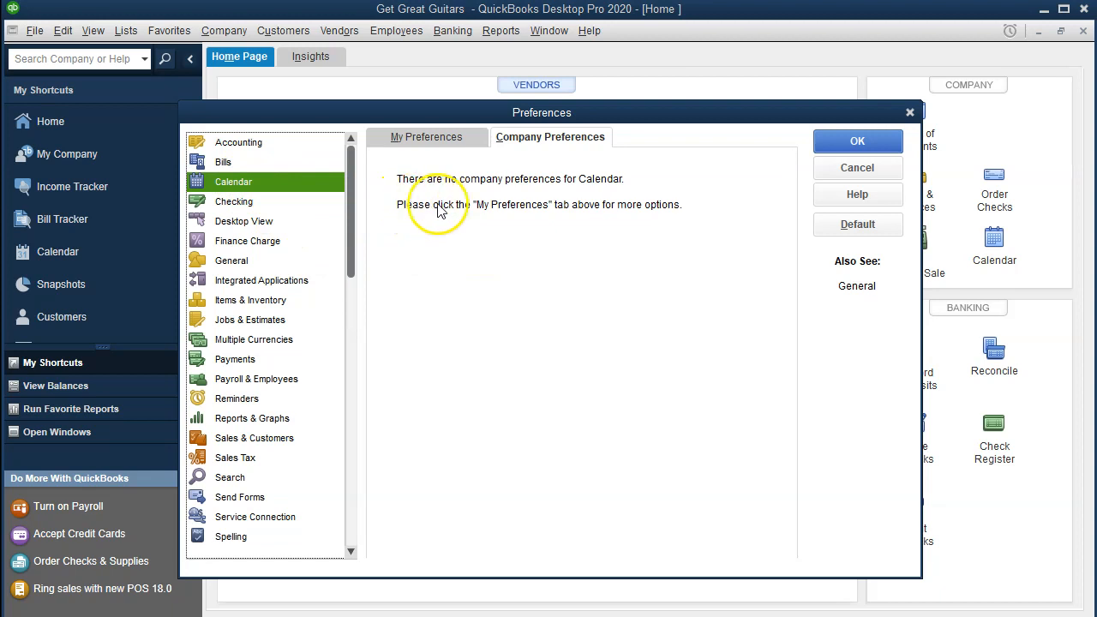
pyautogui.moveTo(532, 165)
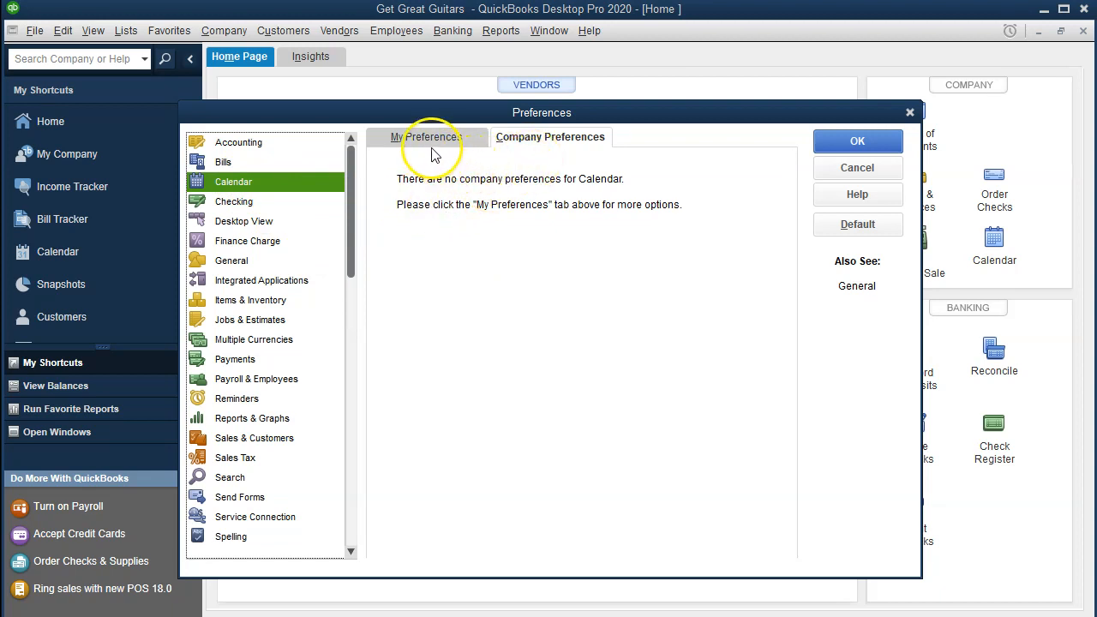
pyautogui.moveTo(509, 161)
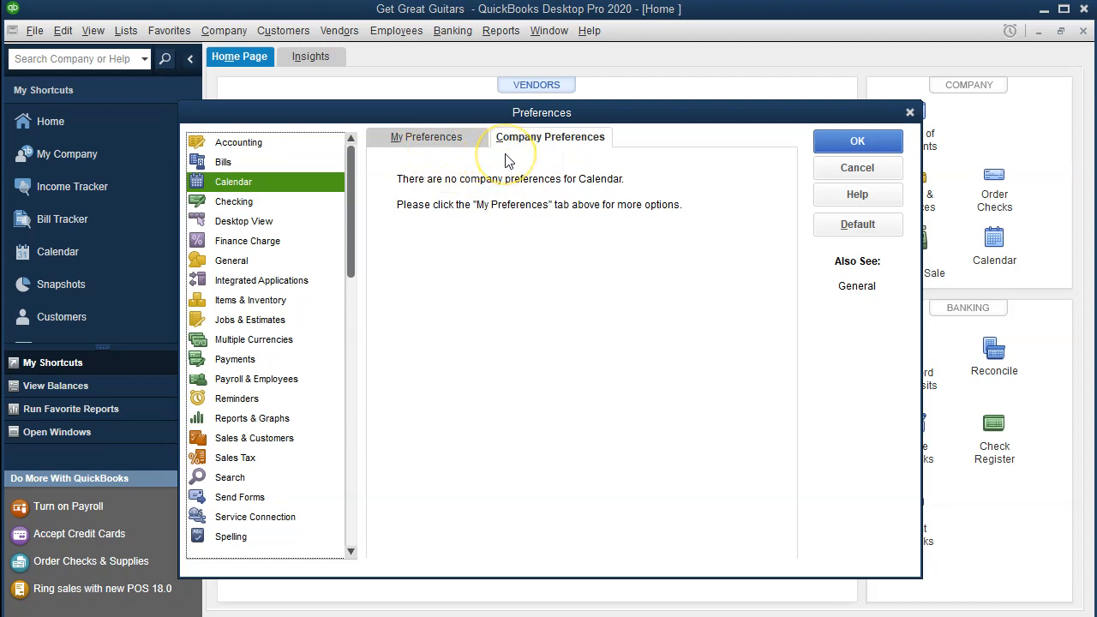
pyautogui.moveTo(496, 161)
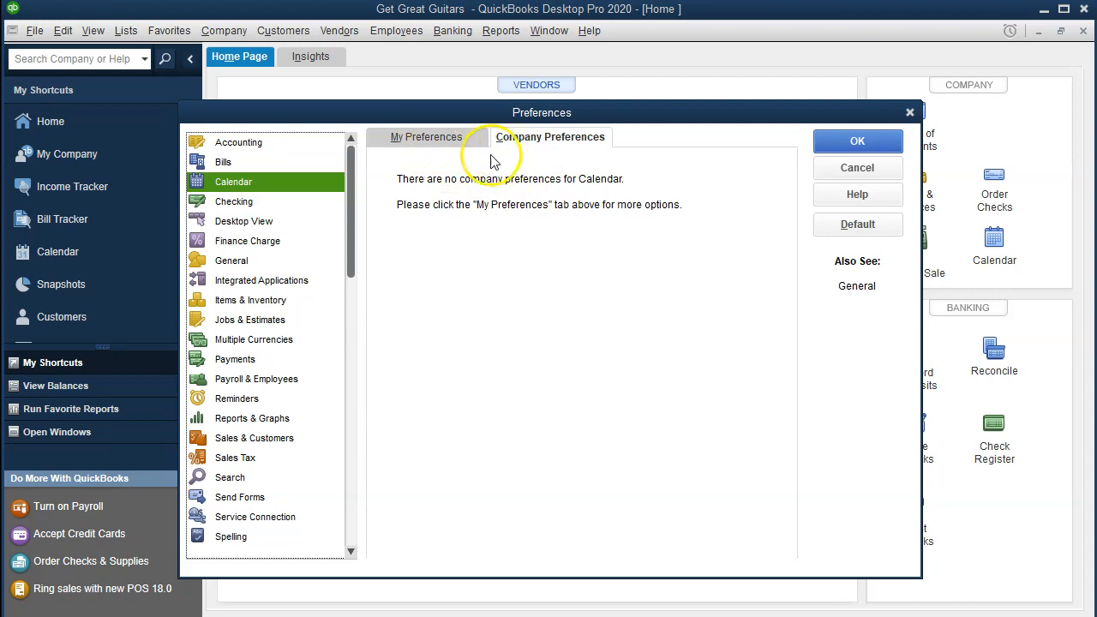
pyautogui.click(426, 138)
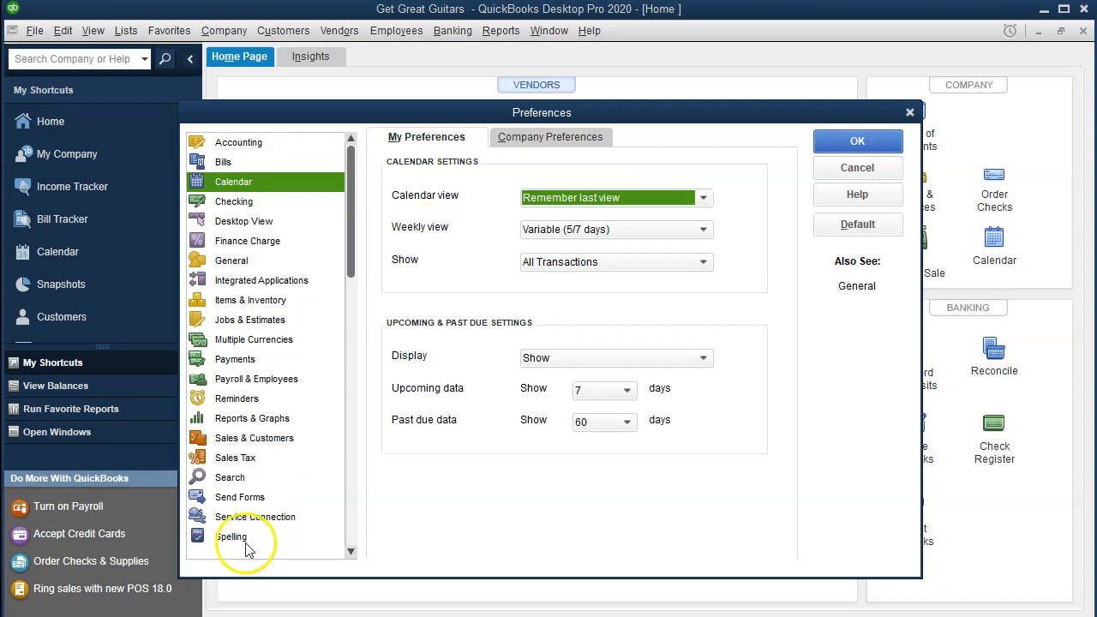
pyautogui.moveTo(377, 227)
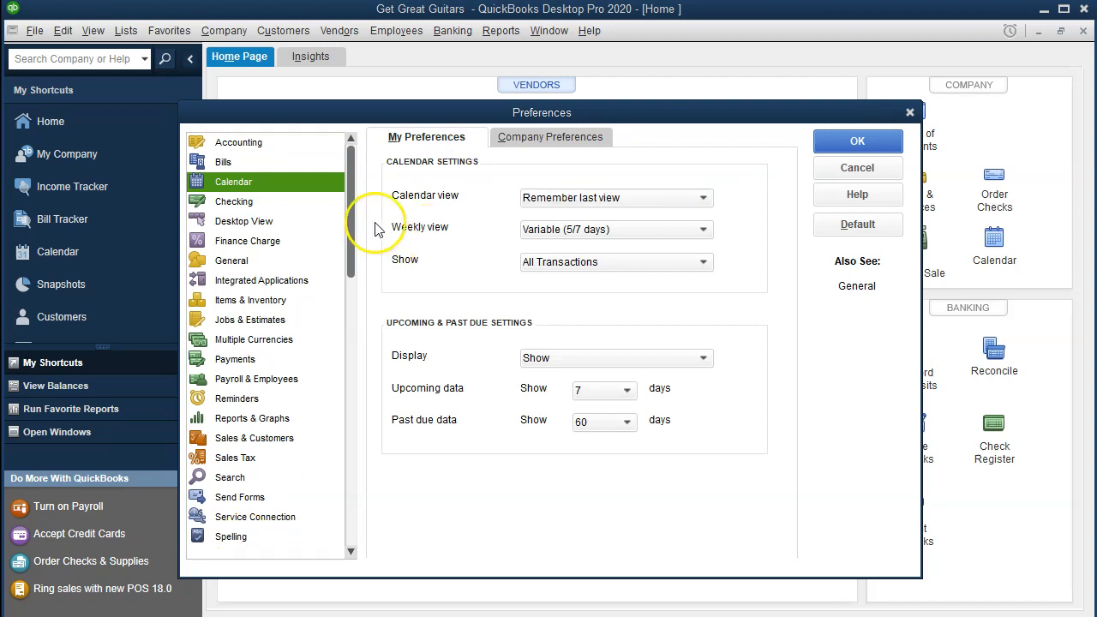
pyautogui.moveTo(394, 227)
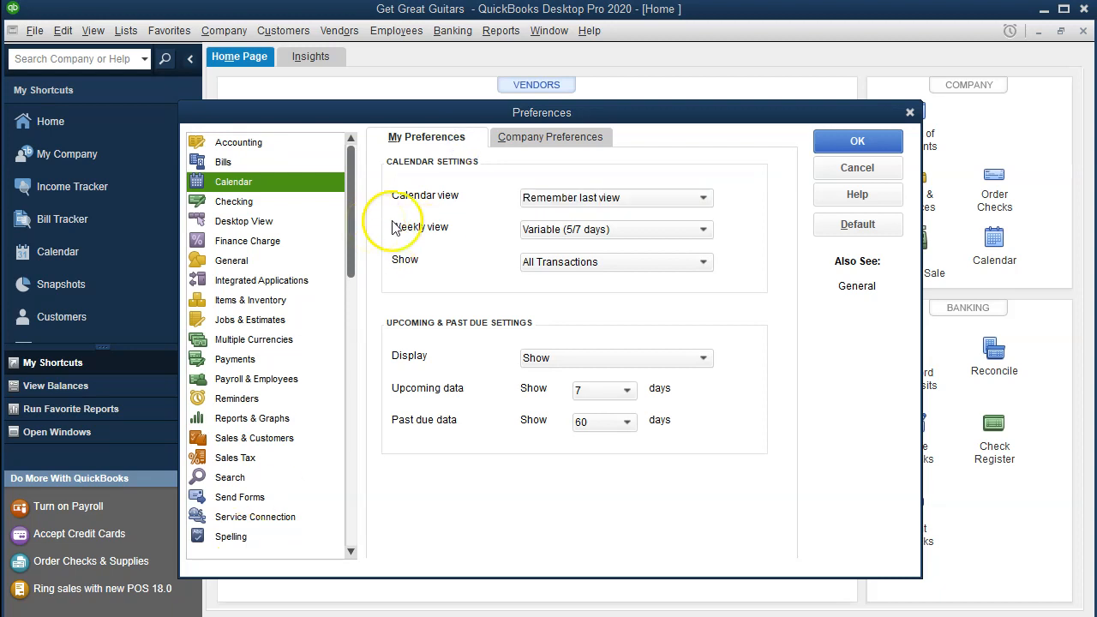
pyautogui.click(703, 197)
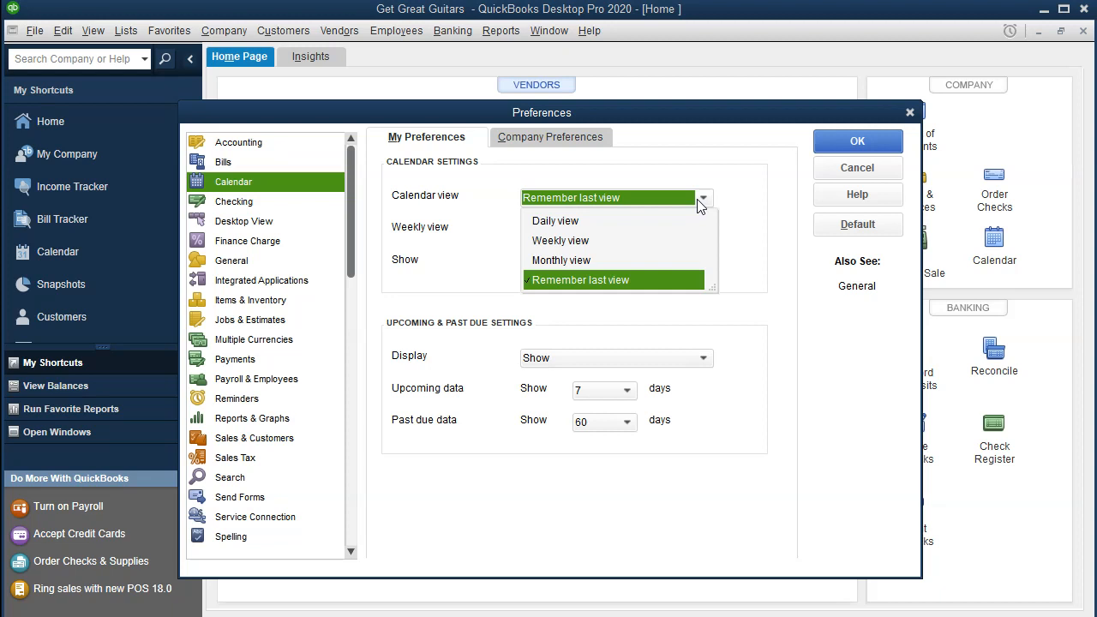
pyautogui.moveTo(677, 233)
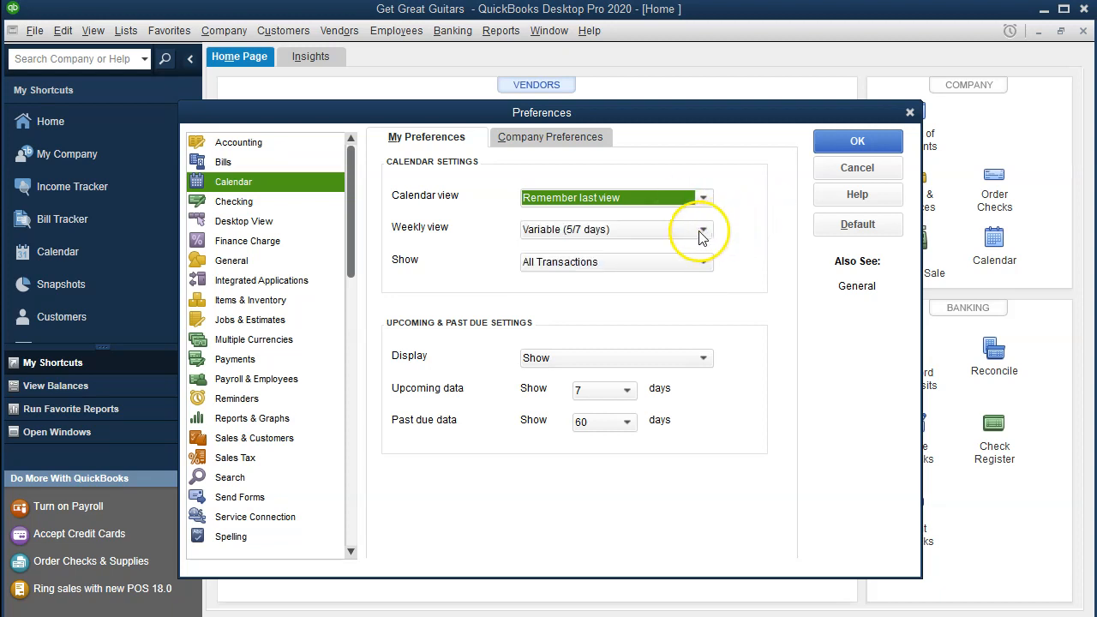
pyautogui.click(703, 229)
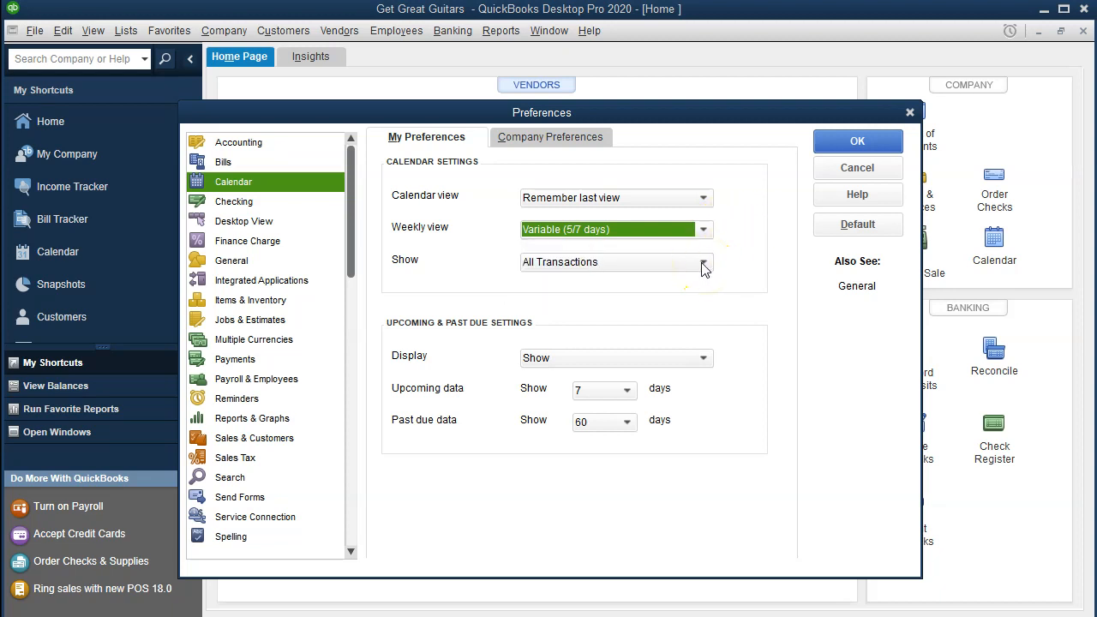
pyautogui.click(703, 262)
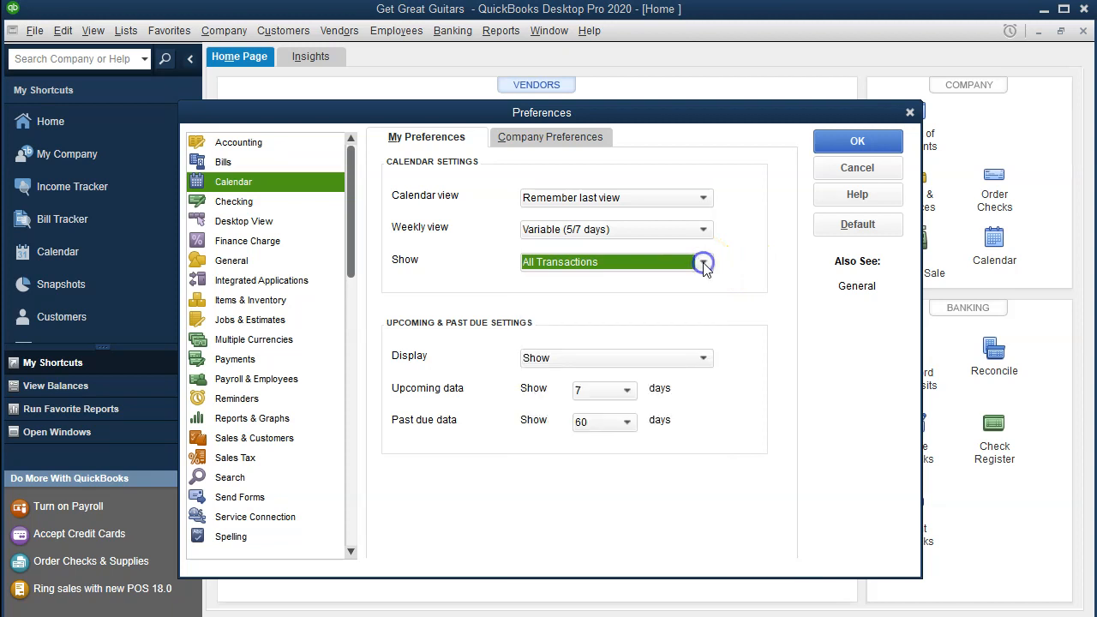
pyautogui.moveTo(472, 429)
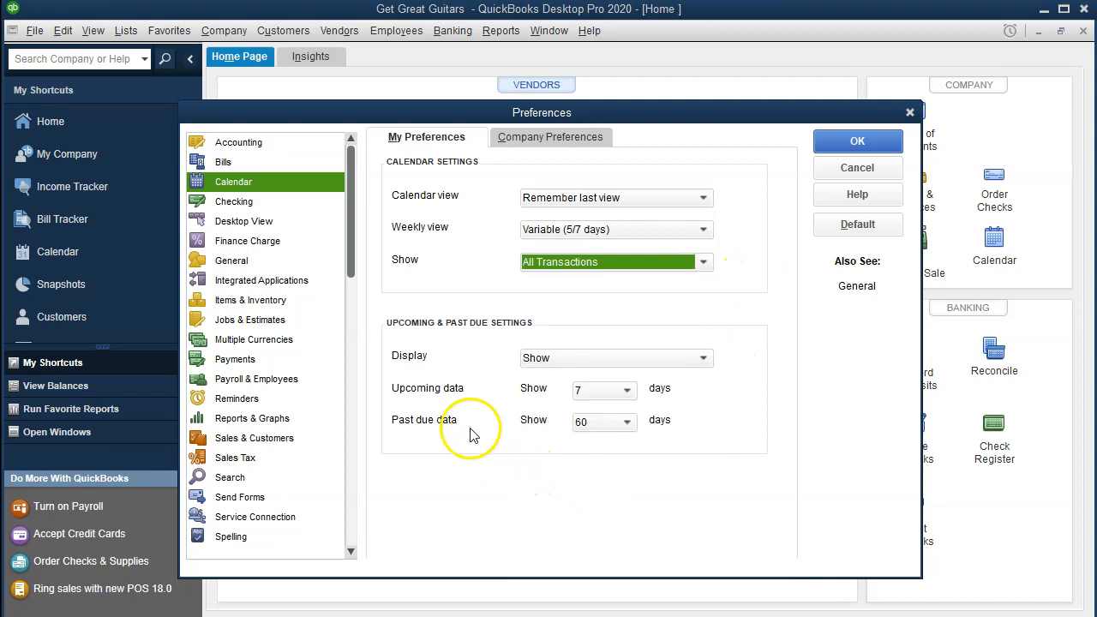
pyautogui.moveTo(454, 424)
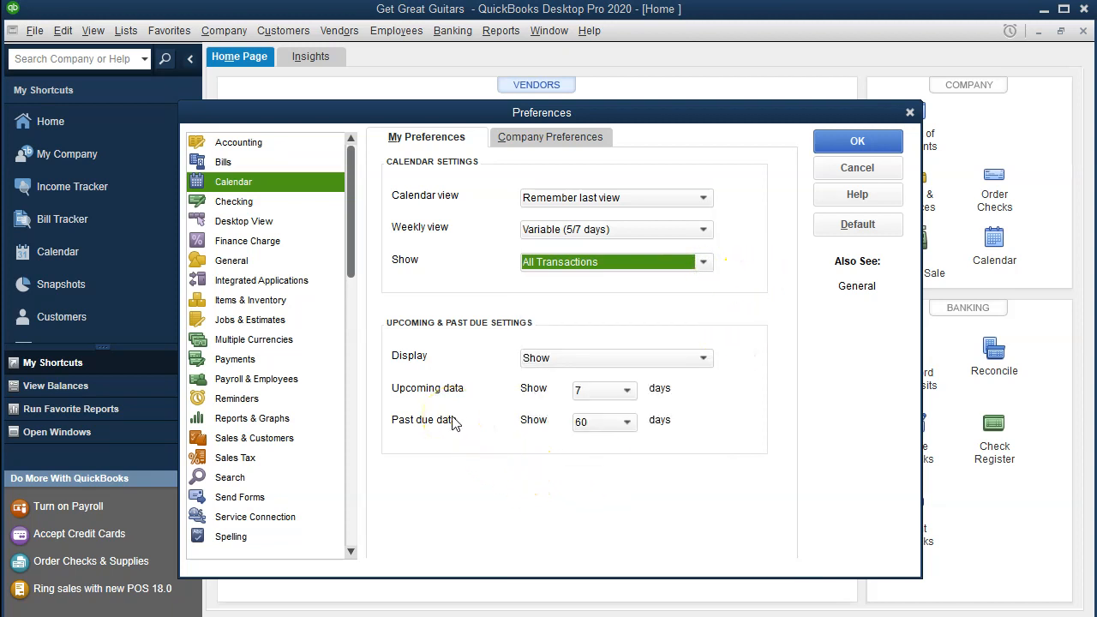
pyautogui.click(701, 357)
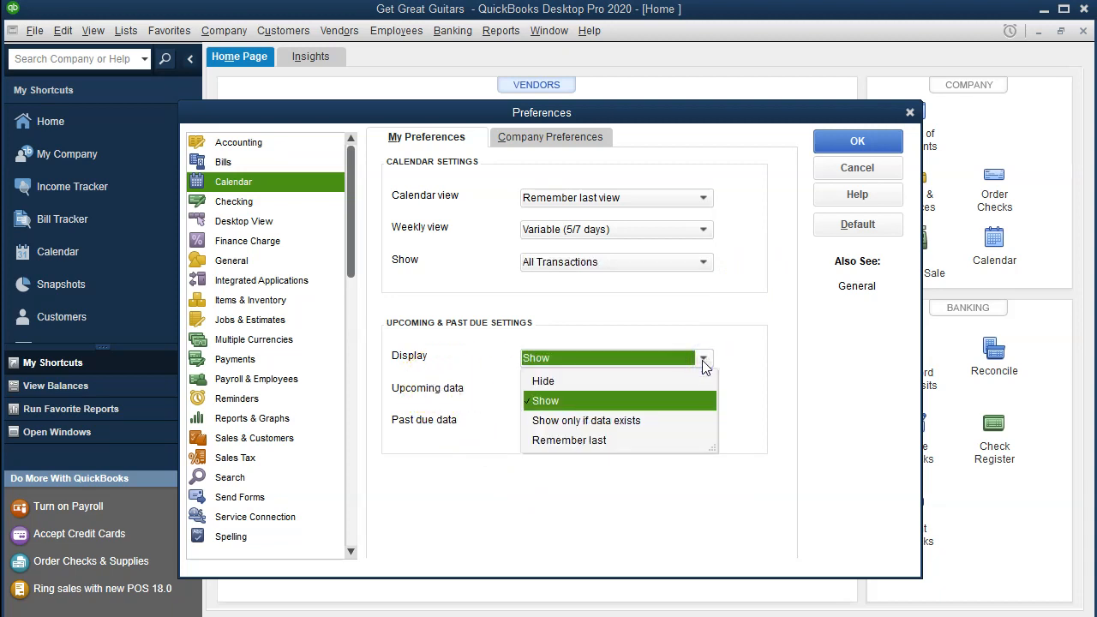
pyautogui.moveTo(745, 350)
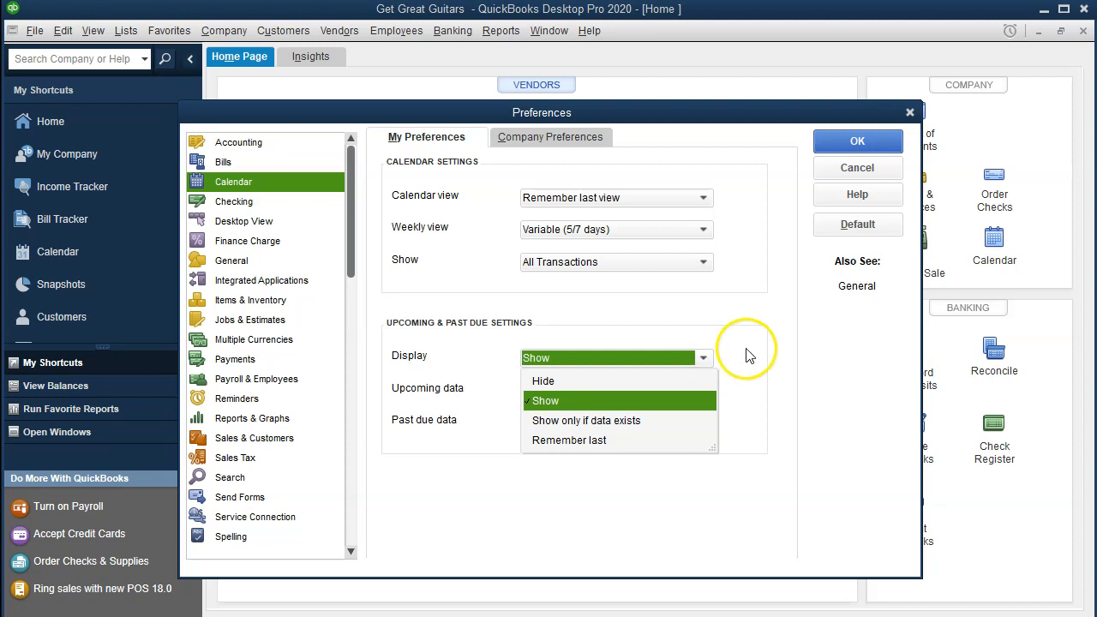
pyautogui.click(545, 401)
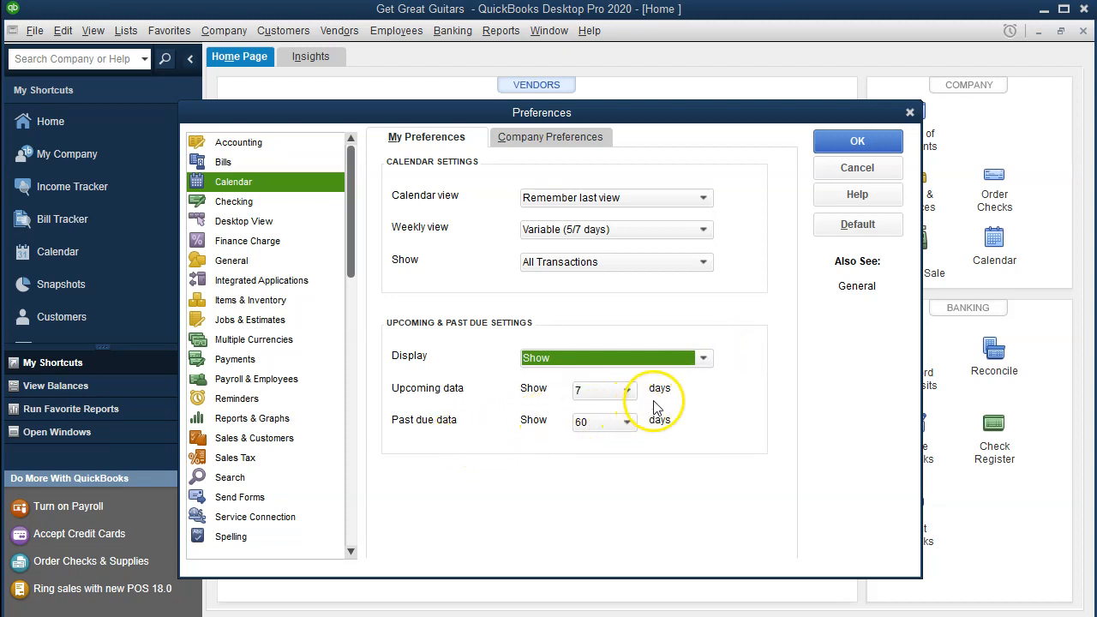
pyautogui.moveTo(676, 430)
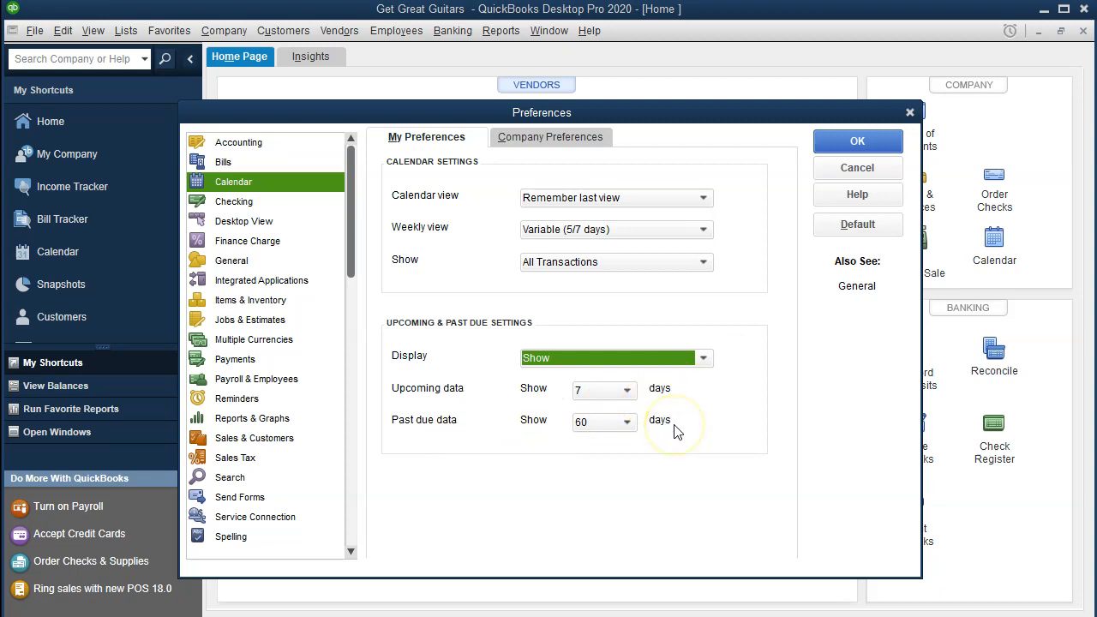
pyautogui.moveTo(673, 441)
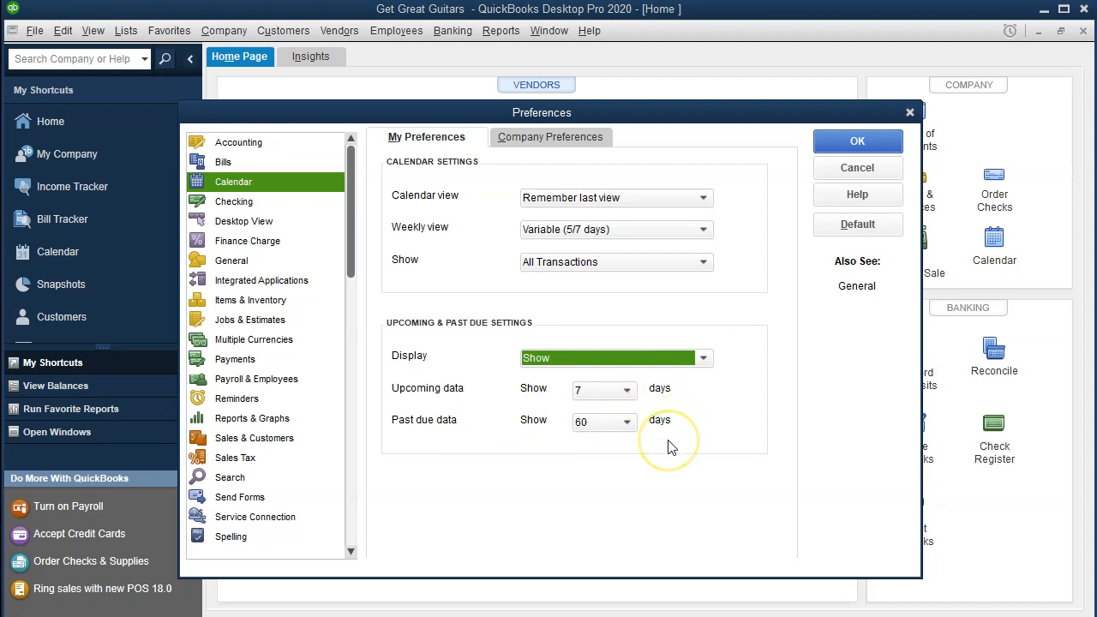
pyautogui.moveTo(655, 426)
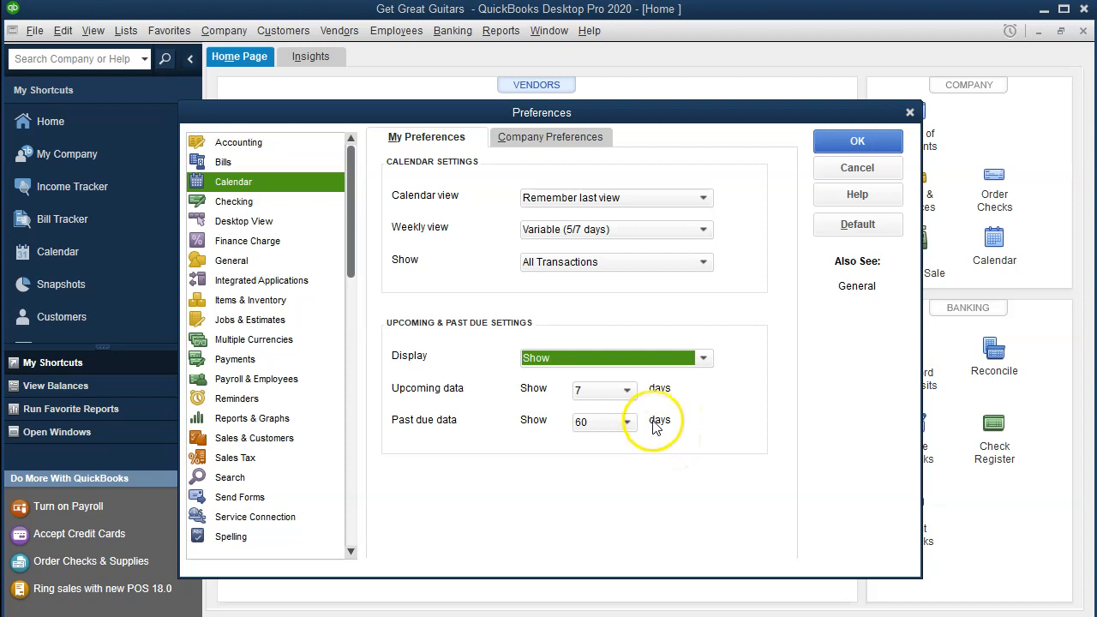
pyautogui.moveTo(635, 388)
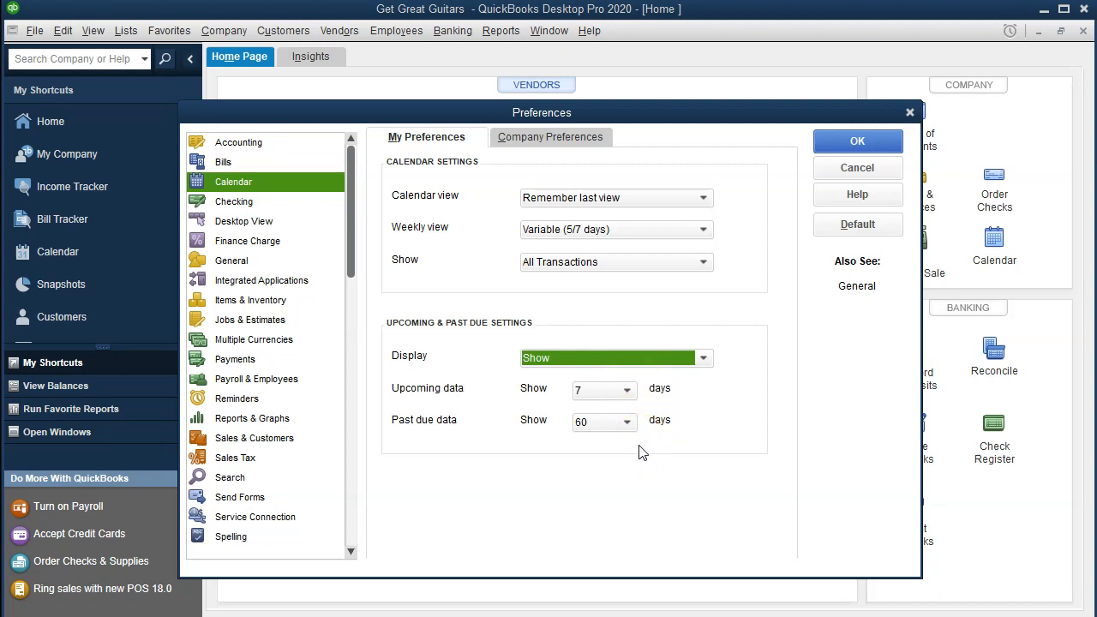
pyautogui.moveTo(251, 212)
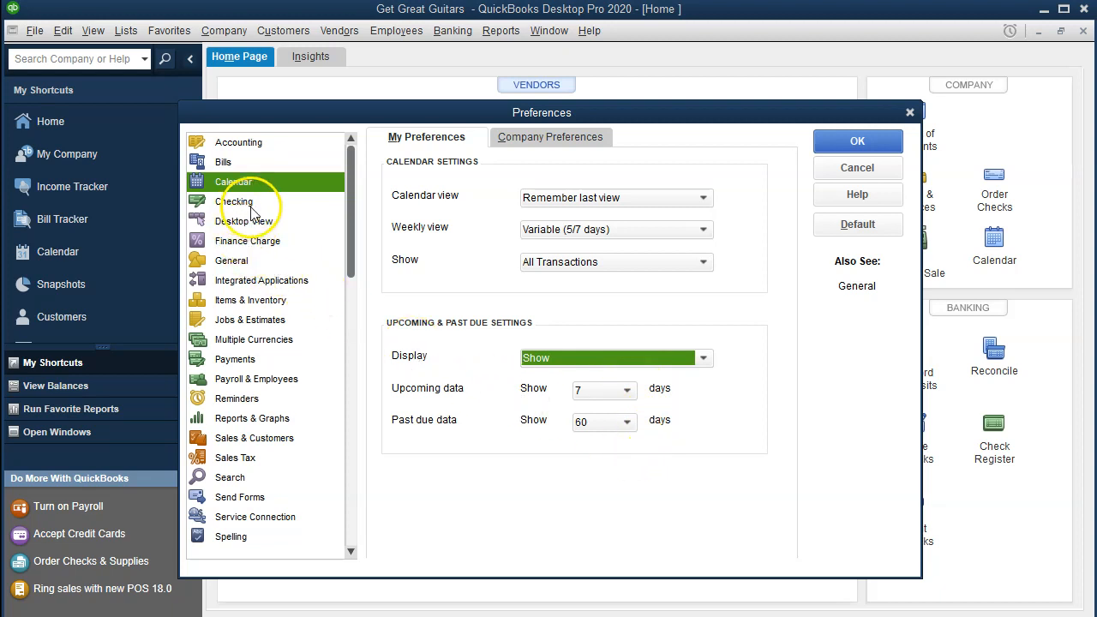
# Show the Checking preferences, with no default accounts for checks, bills, sales tax or deposits
pyautogui.click(235, 202)
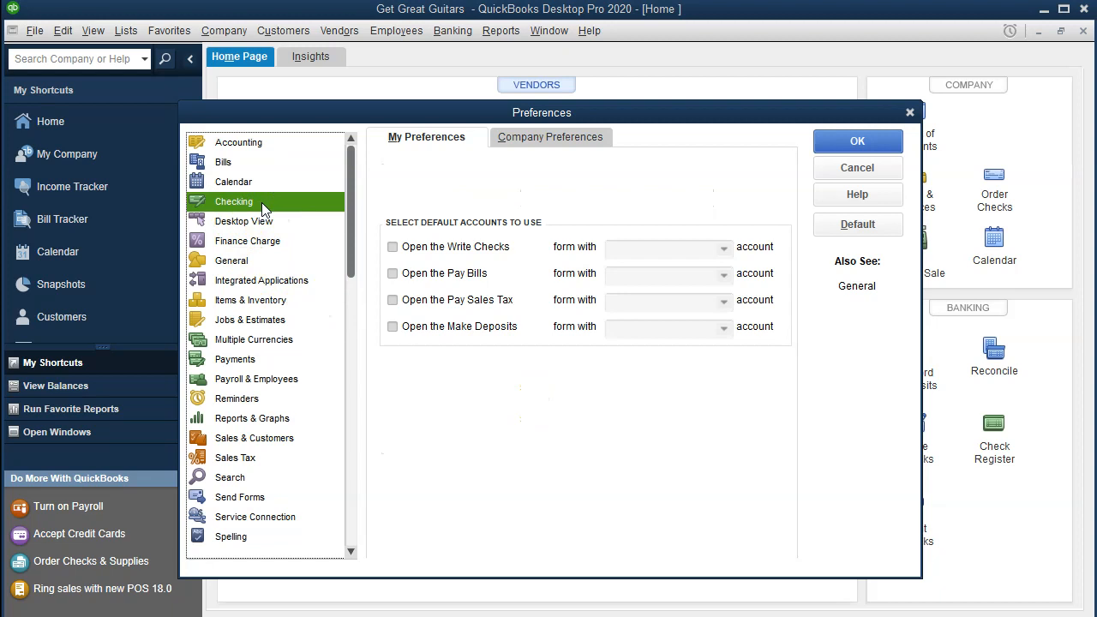
pyautogui.moveTo(389, 173)
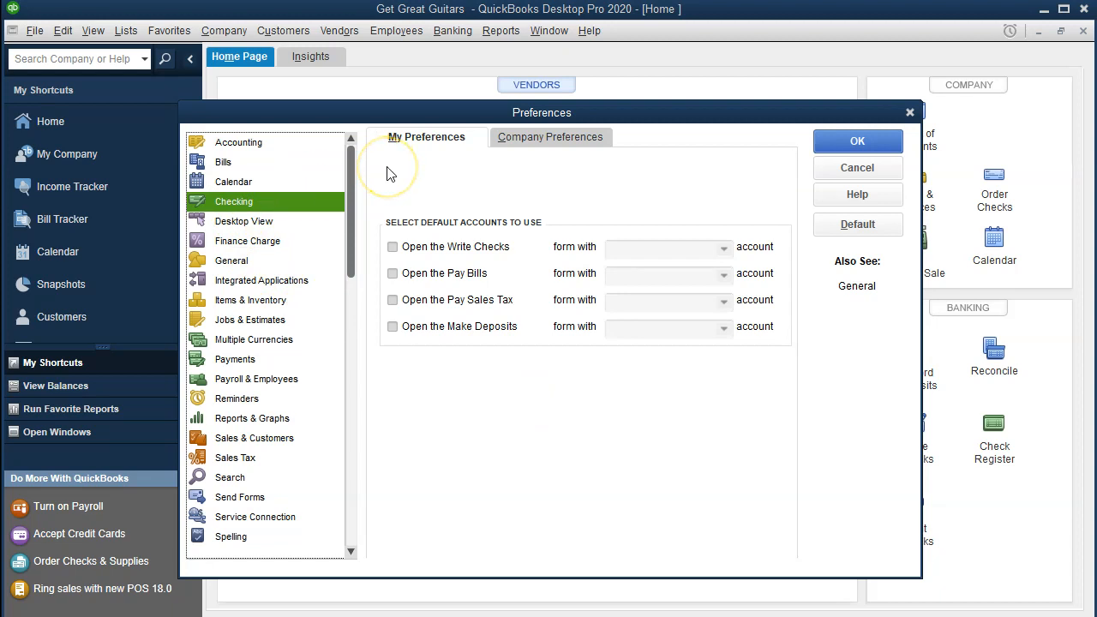
pyautogui.moveTo(387, 174)
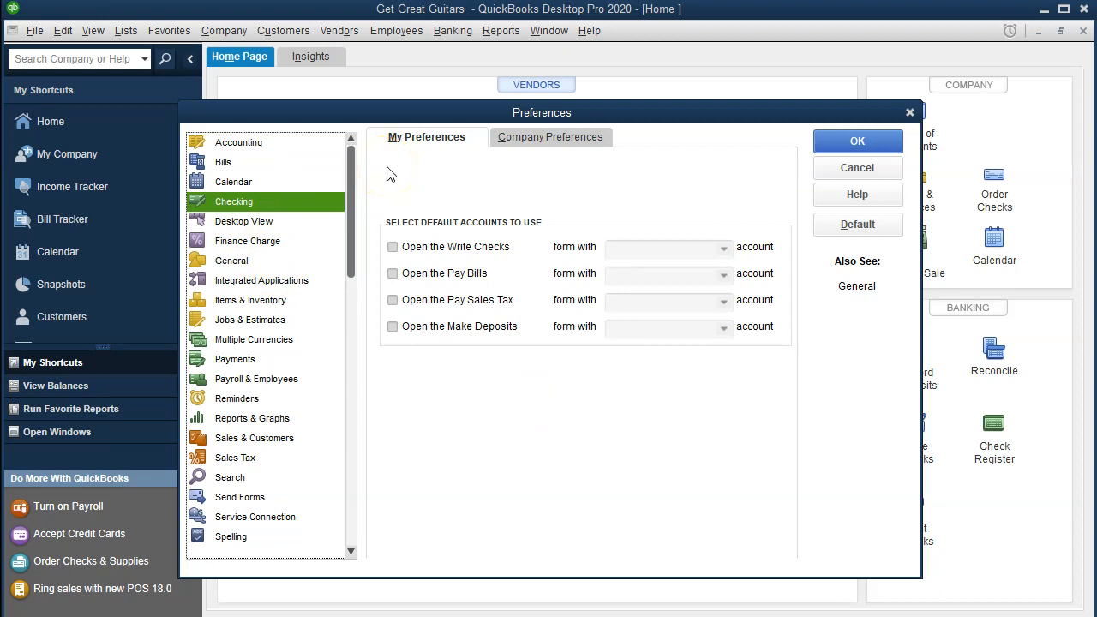
pyautogui.moveTo(526, 240)
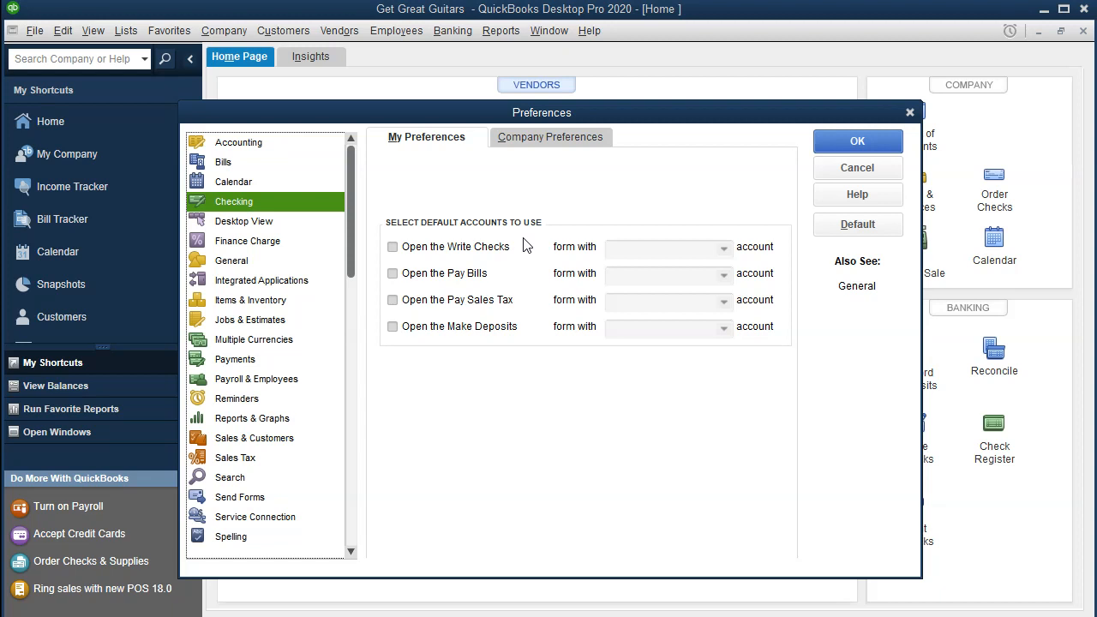
pyautogui.moveTo(454, 265)
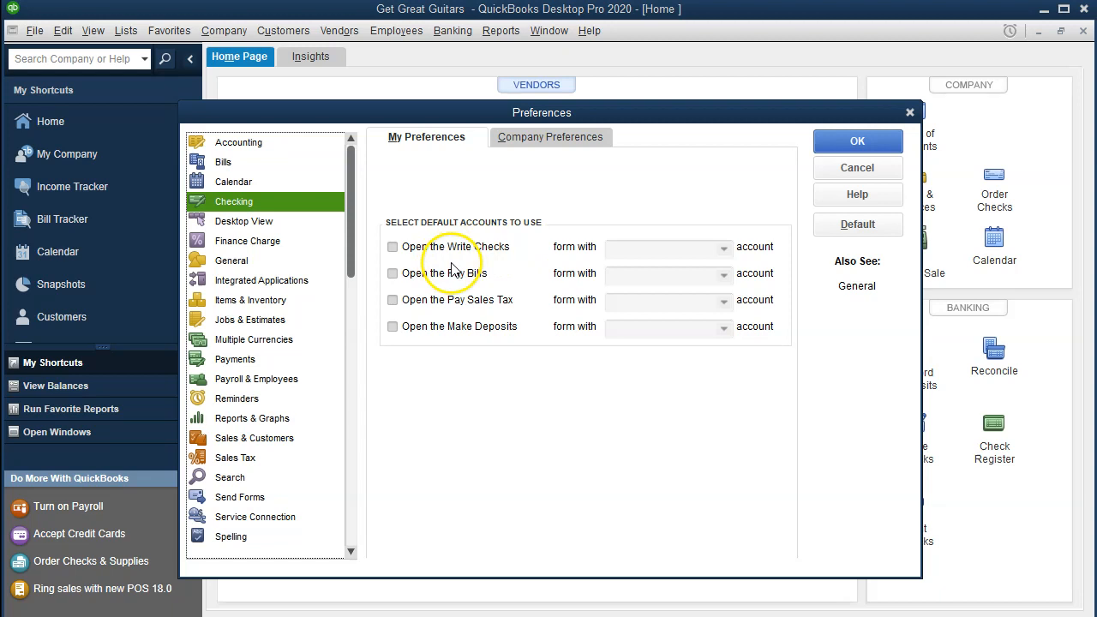
pyautogui.moveTo(742, 259)
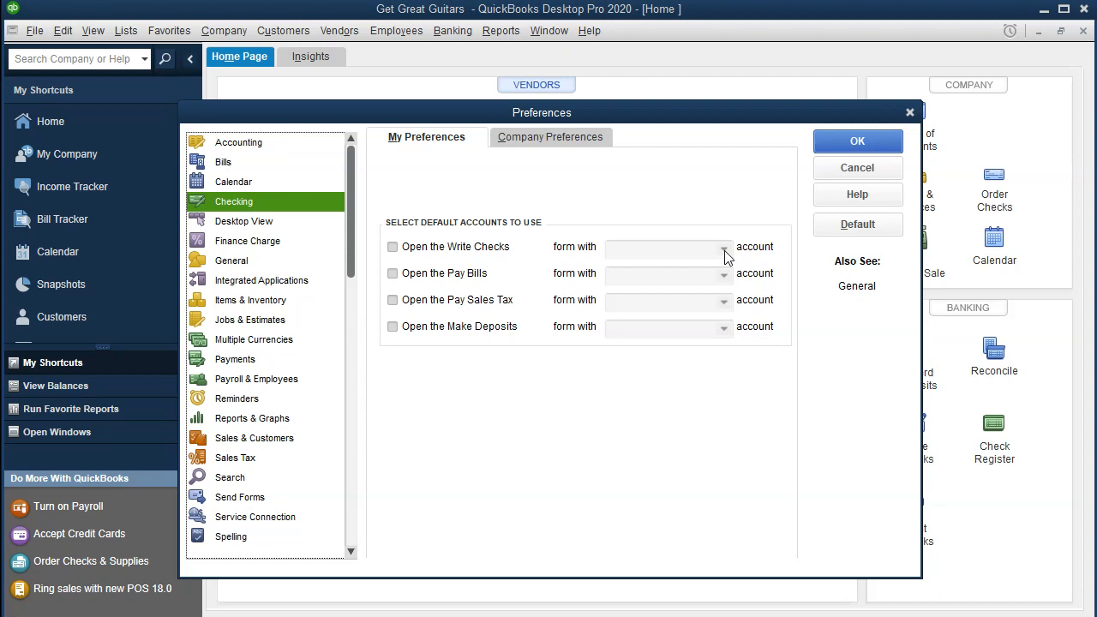
pyautogui.moveTo(591, 283)
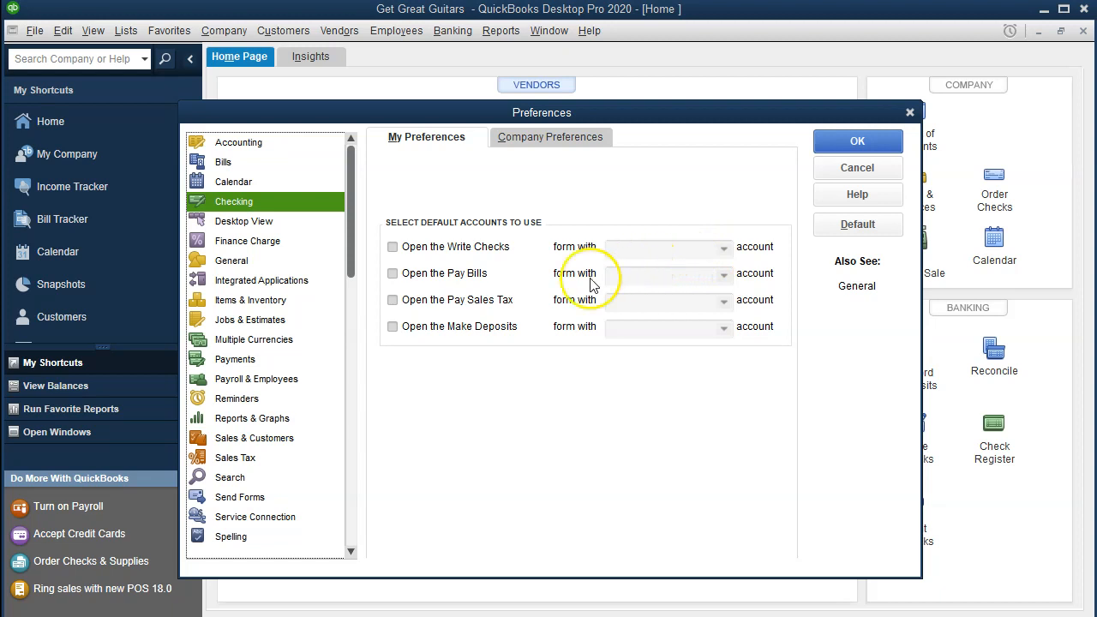
pyautogui.moveTo(531, 294)
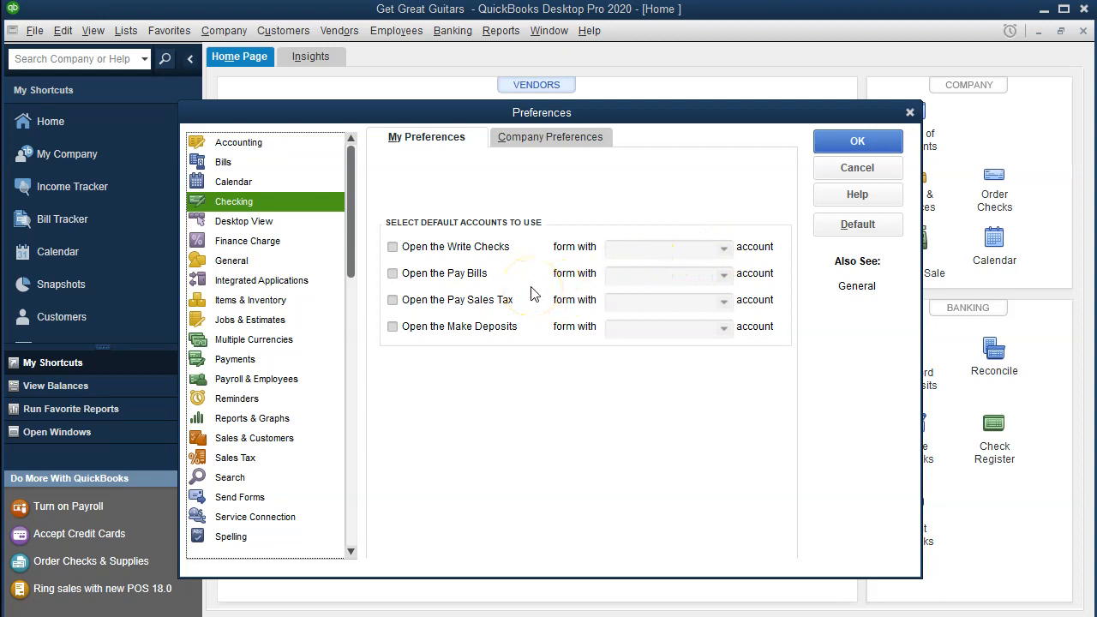
pyautogui.moveTo(439, 273)
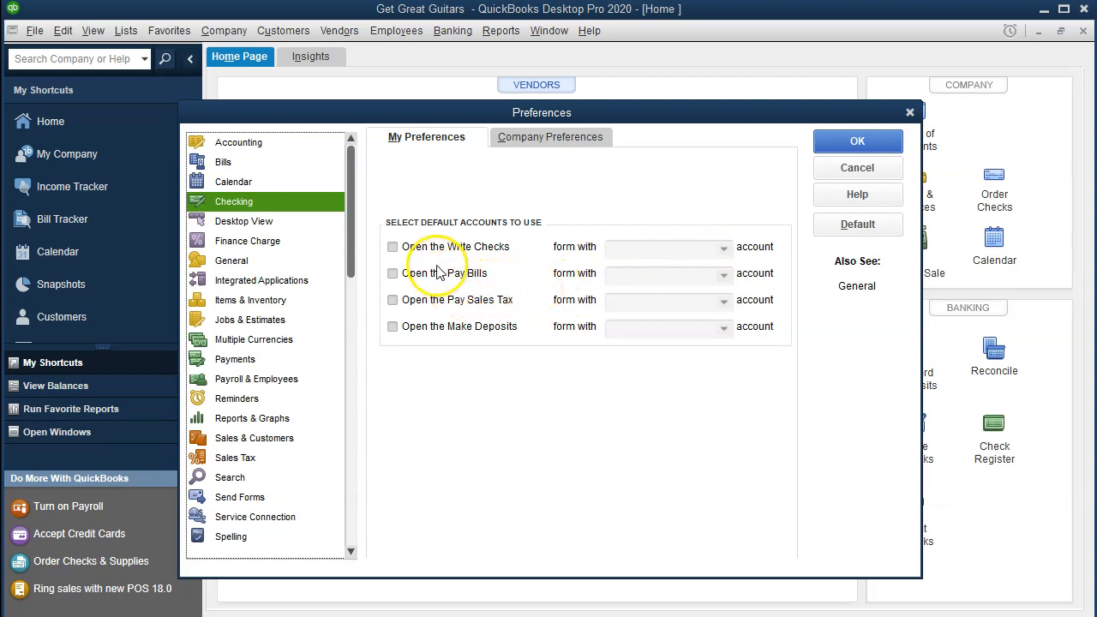
pyautogui.moveTo(413, 298)
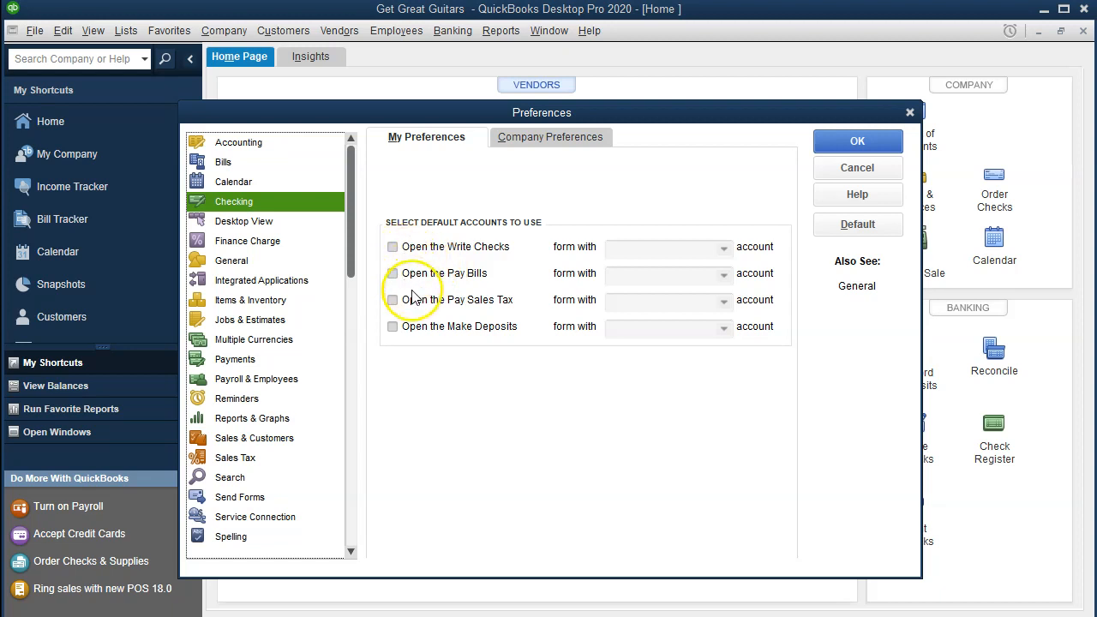
pyautogui.moveTo(625, 285)
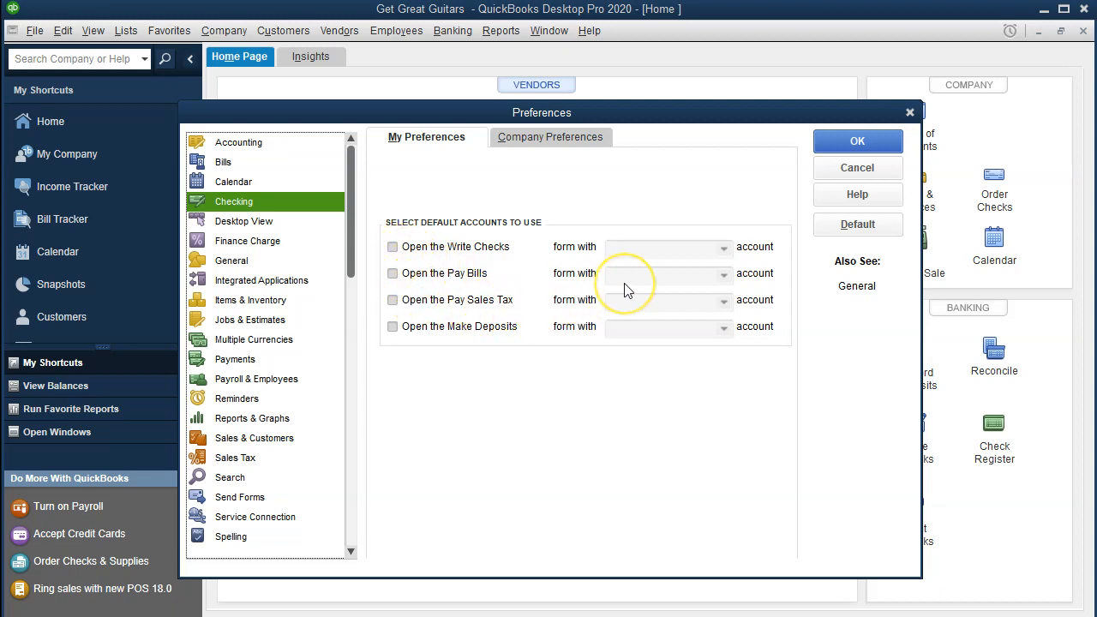
pyautogui.moveTo(504, 295)
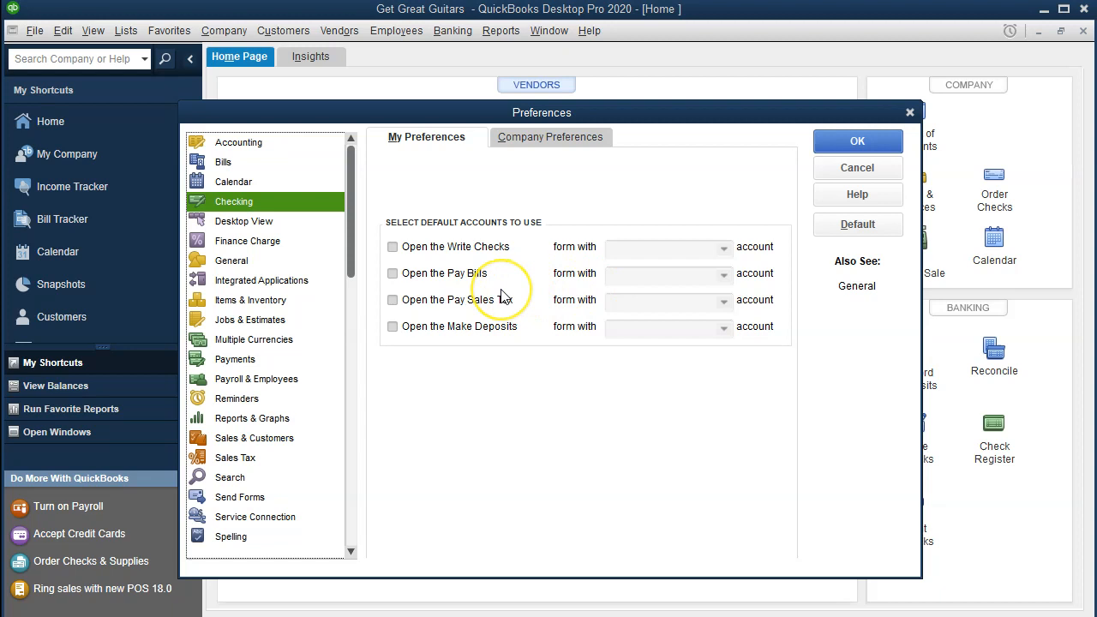
pyautogui.moveTo(504, 319)
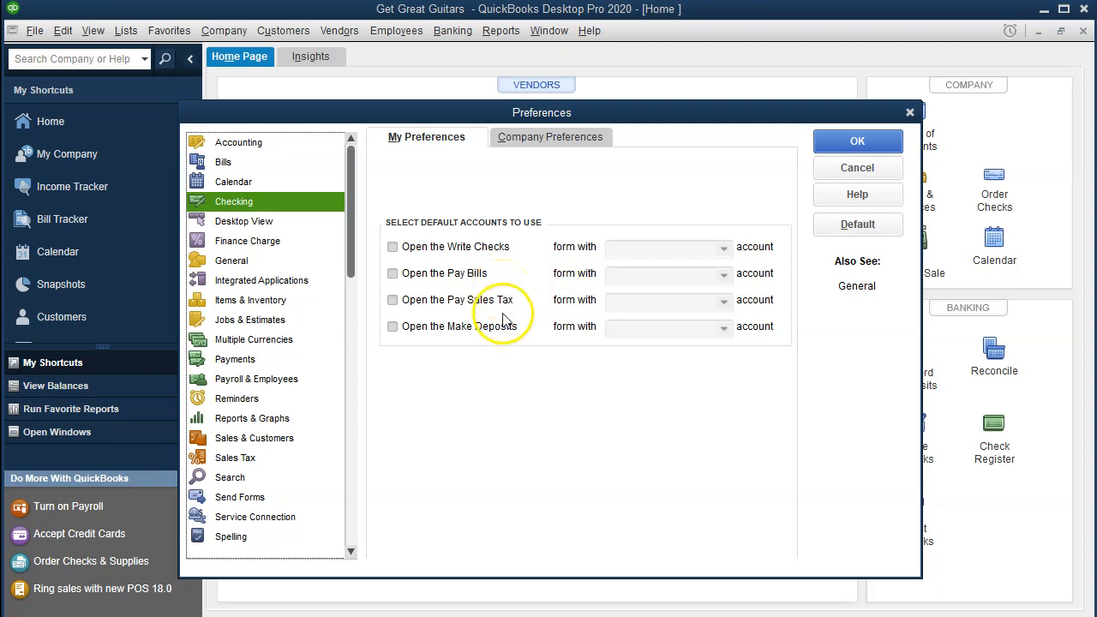
pyautogui.moveTo(506, 360)
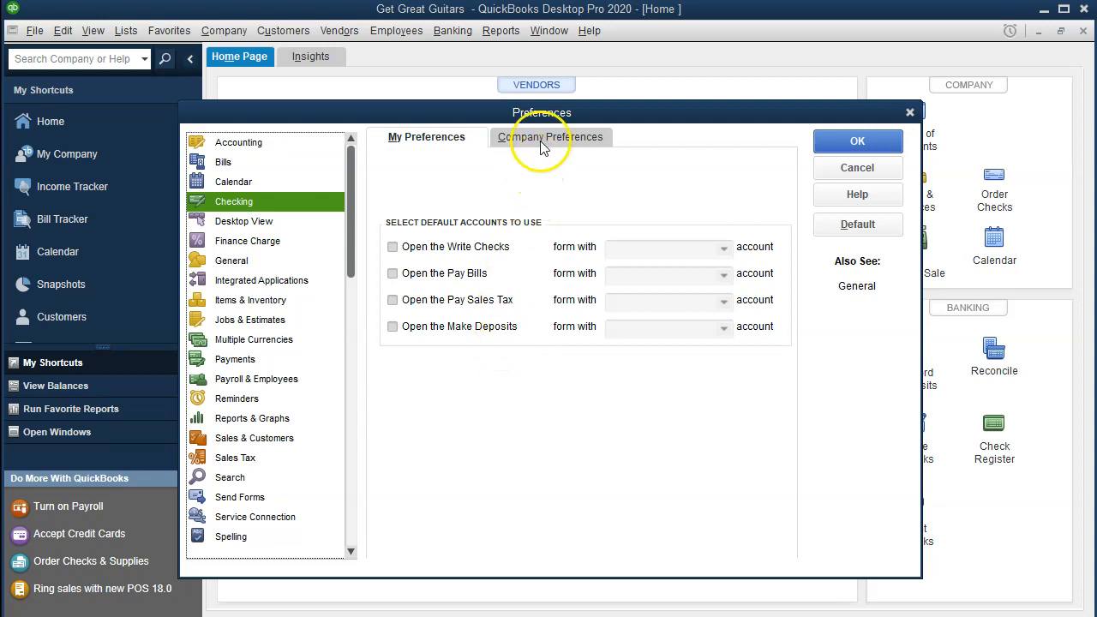
# View Checking company preferences: duplicate check warning, autofill payee account number, Express Mode bank feeds
pyautogui.click(551, 137)
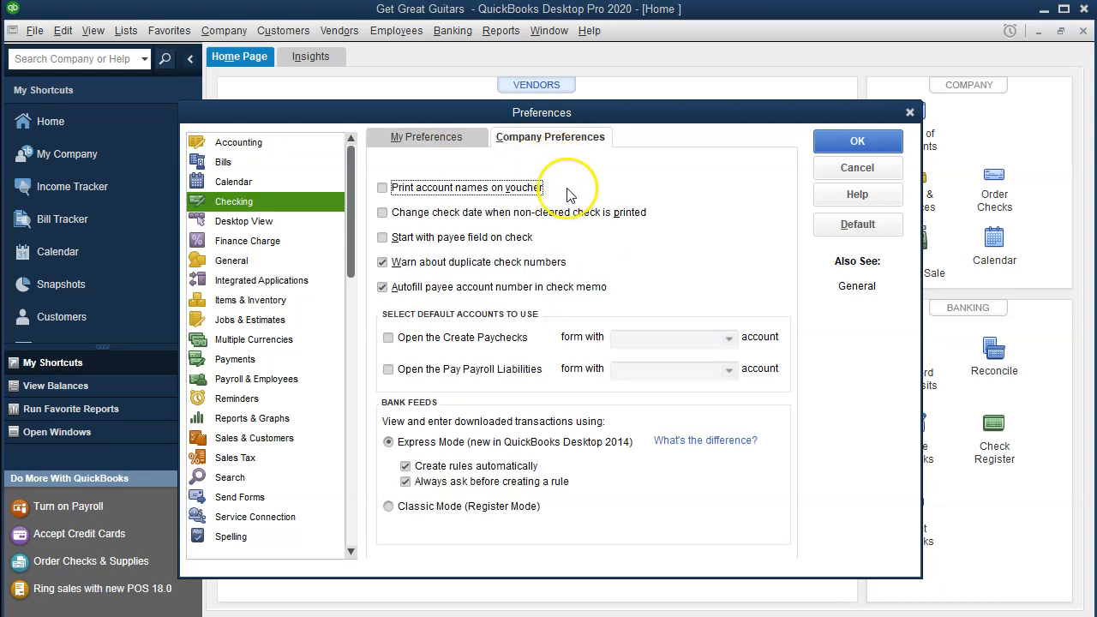
pyautogui.moveTo(572, 194)
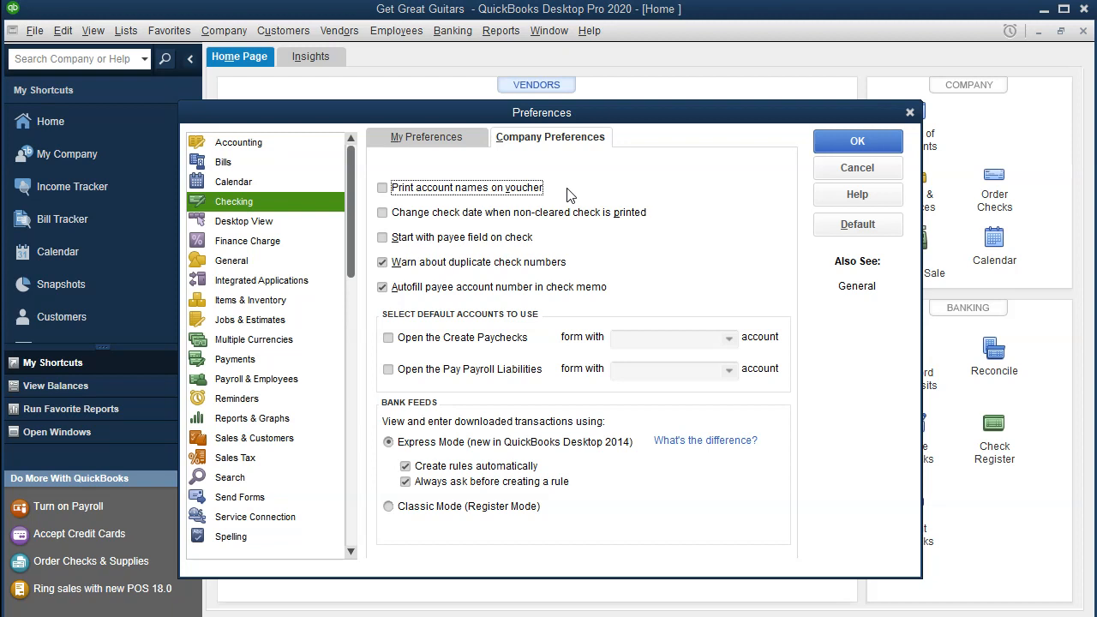
pyautogui.moveTo(668, 228)
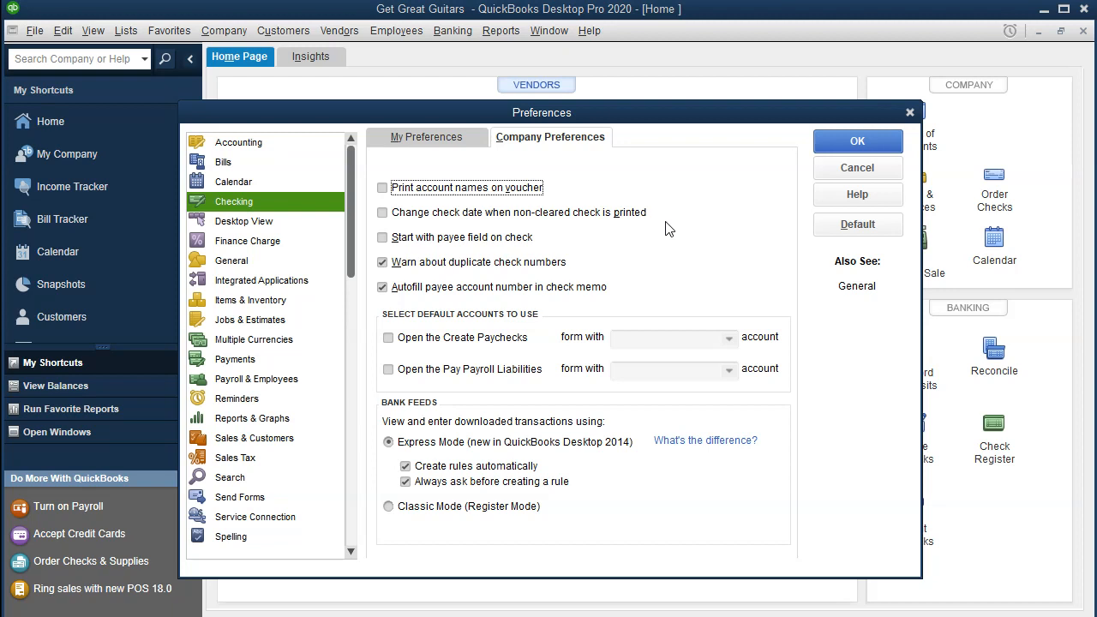
pyautogui.moveTo(558, 241)
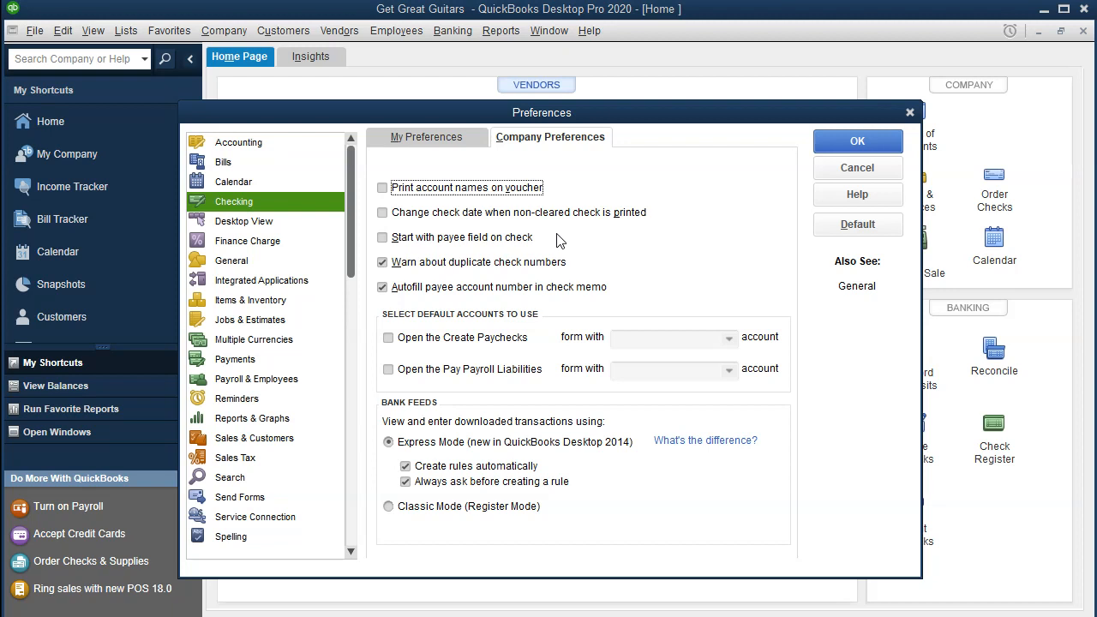
pyautogui.moveTo(579, 273)
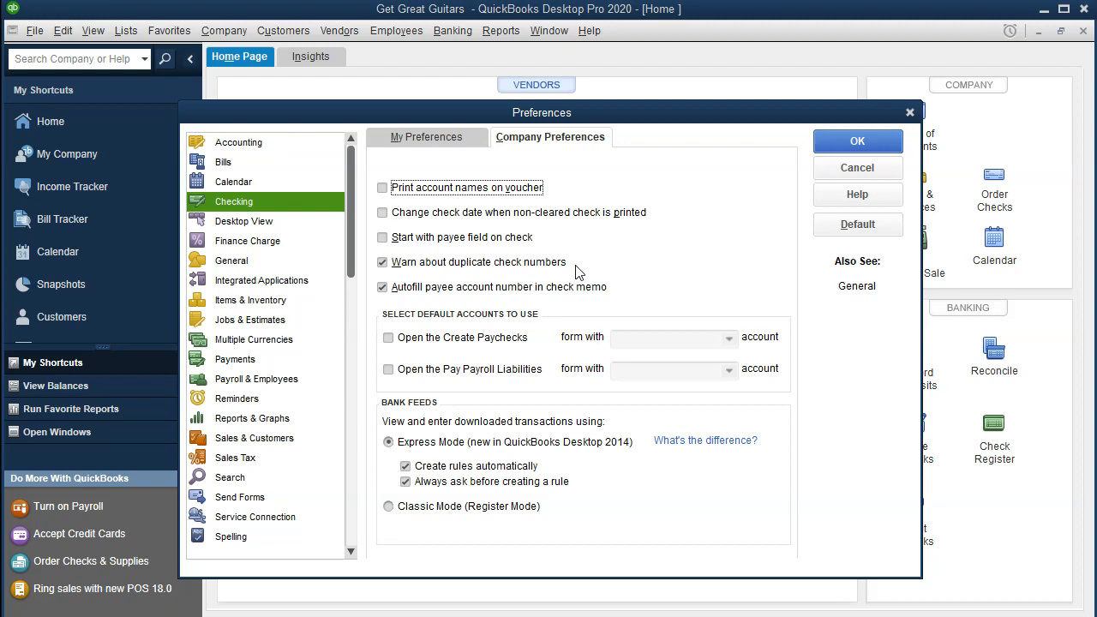
pyautogui.moveTo(624, 306)
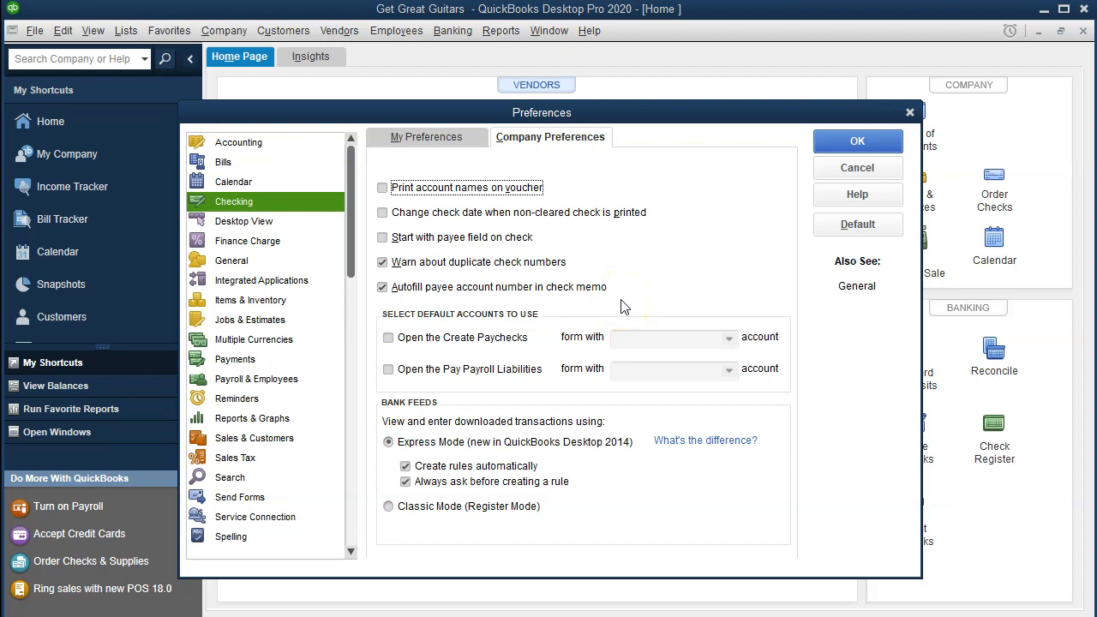
pyautogui.moveTo(622, 236)
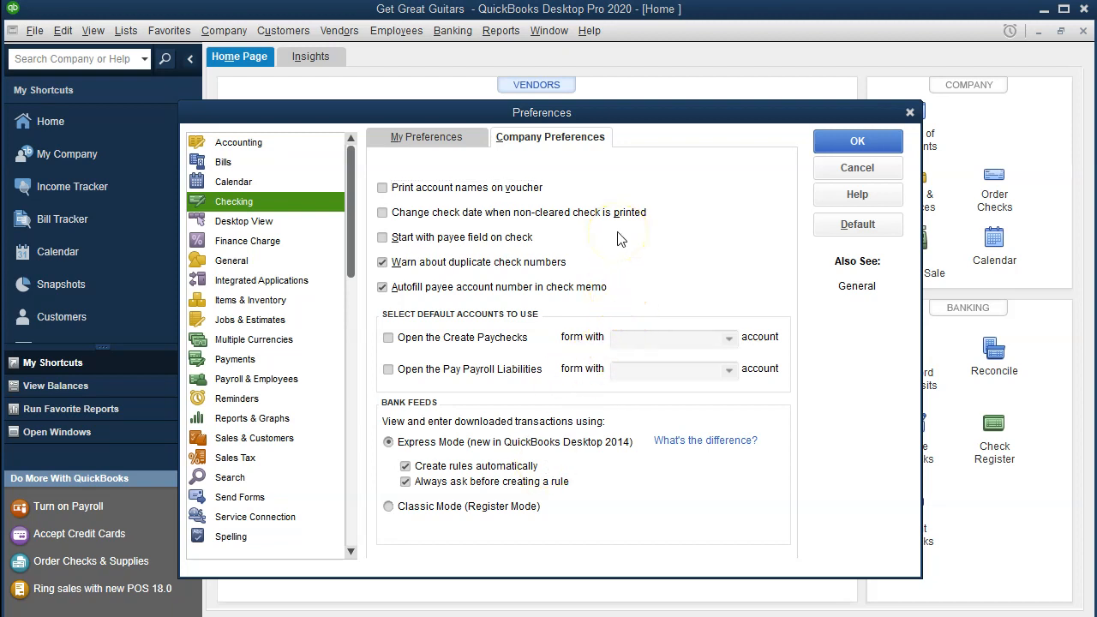
pyautogui.moveTo(600, 283)
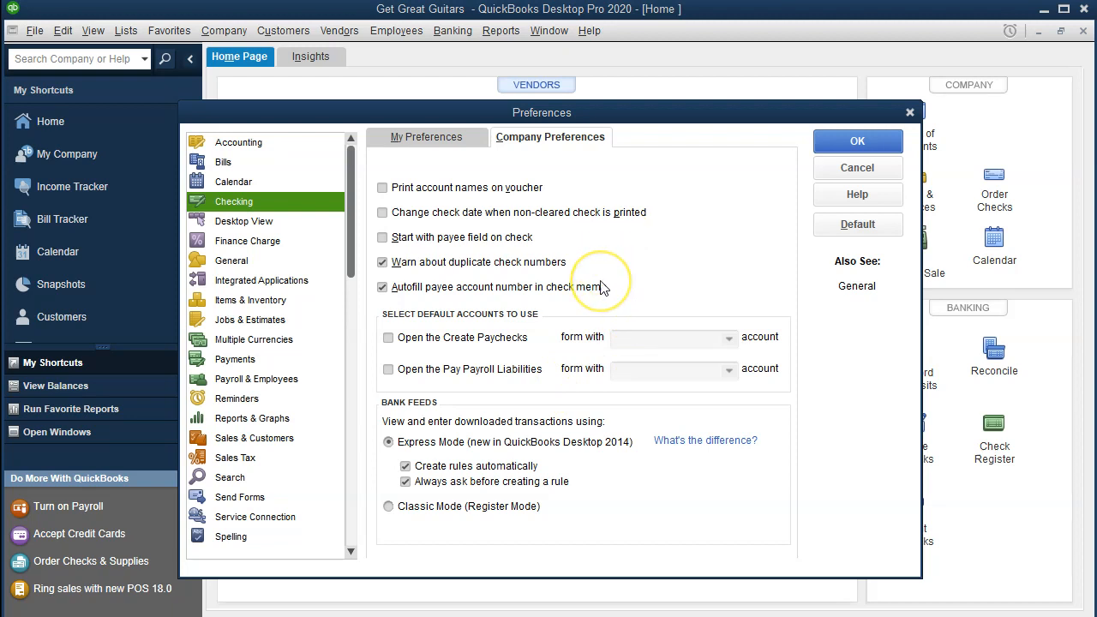
pyautogui.moveTo(531, 356)
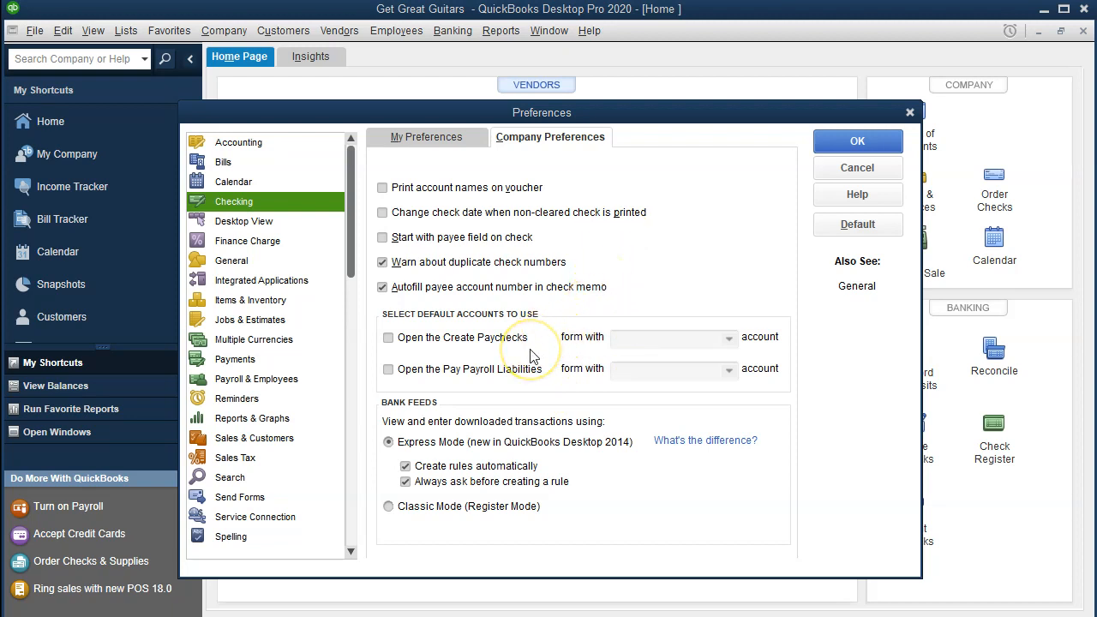
pyautogui.moveTo(448, 373)
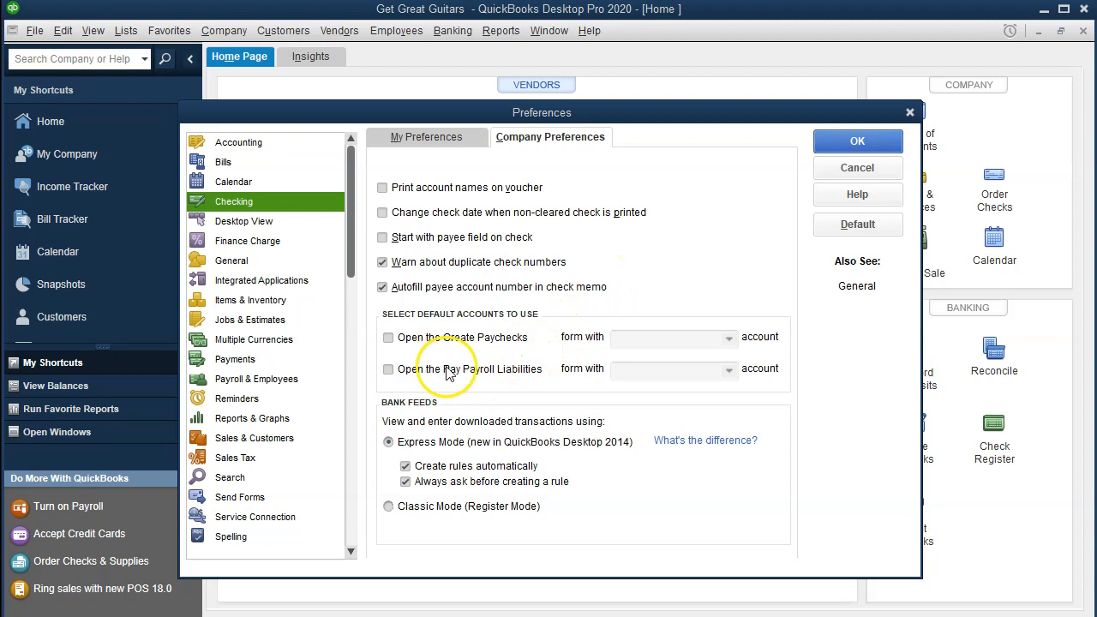
pyautogui.moveTo(475, 379)
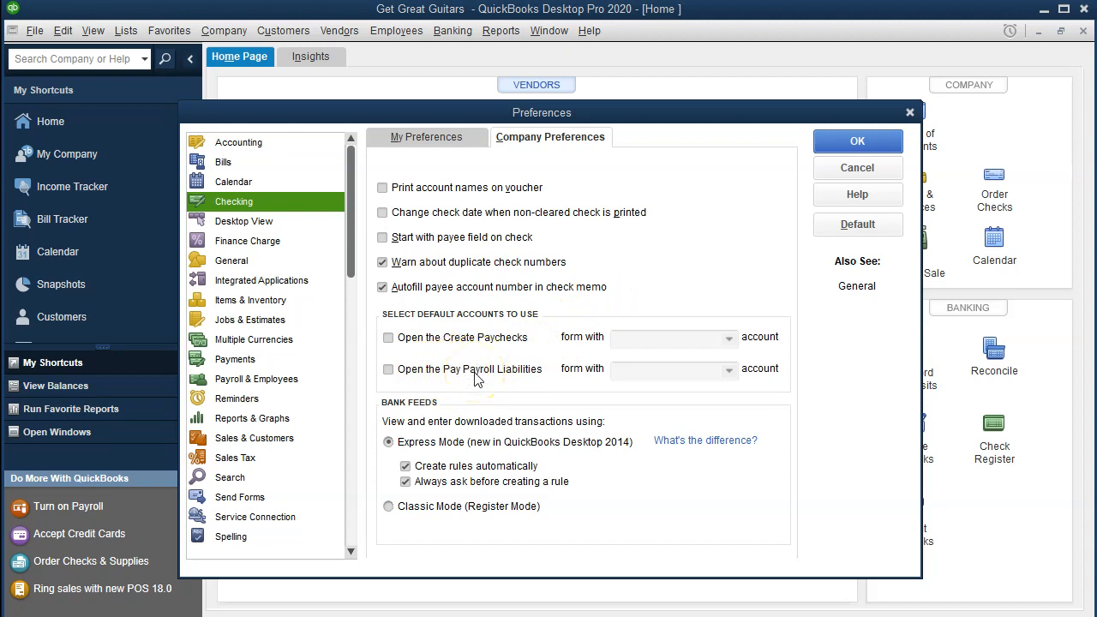
pyautogui.moveTo(600, 355)
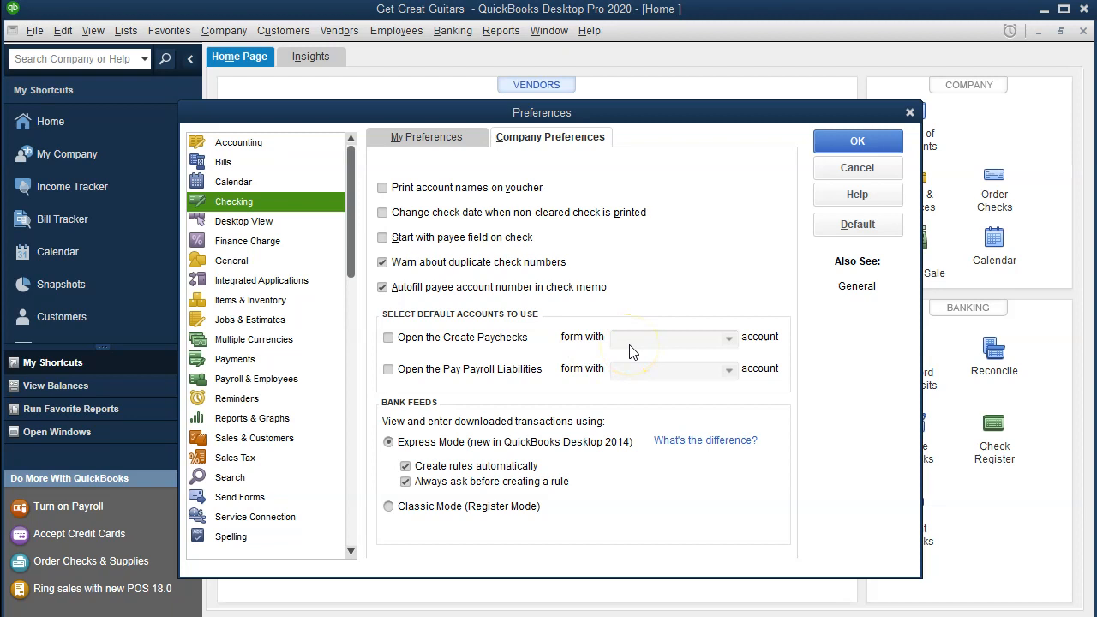
pyautogui.moveTo(553, 388)
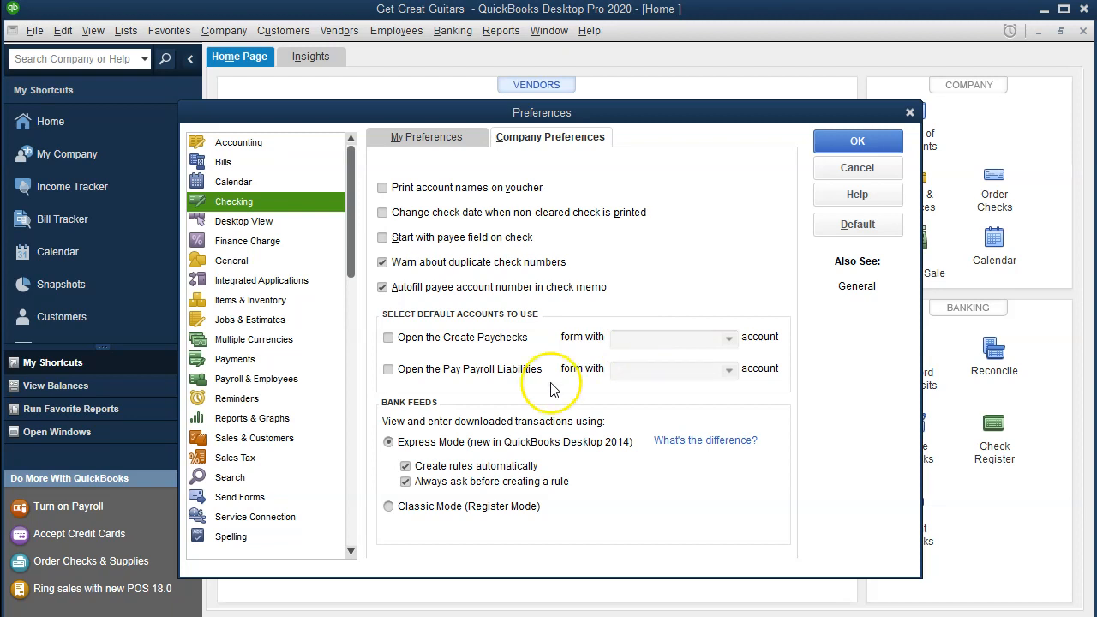
pyautogui.moveTo(574, 397)
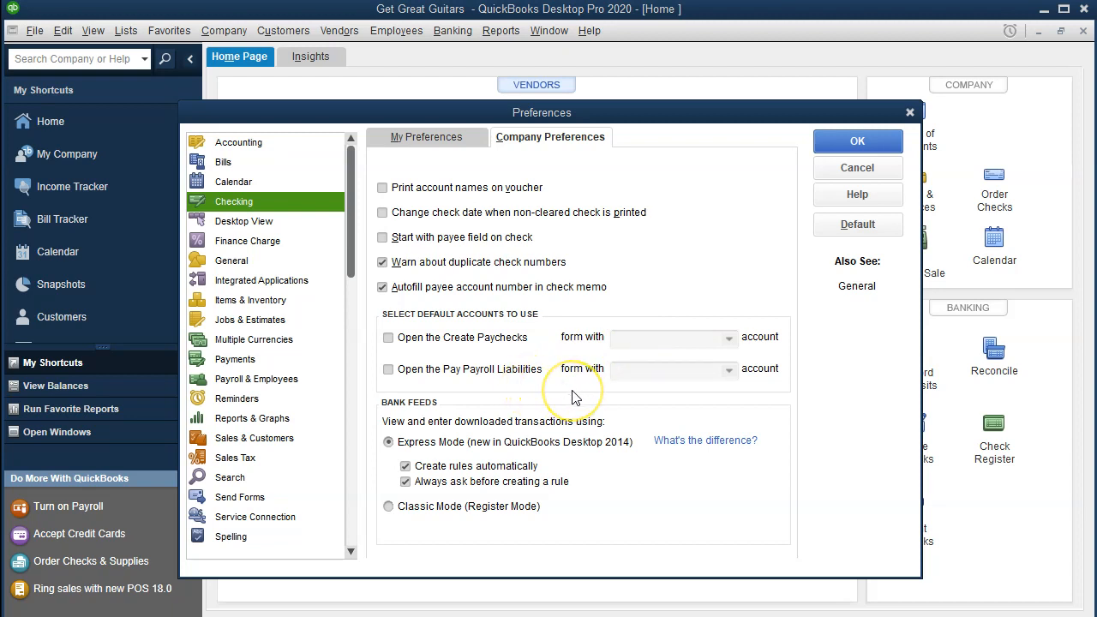
pyautogui.moveTo(536, 454)
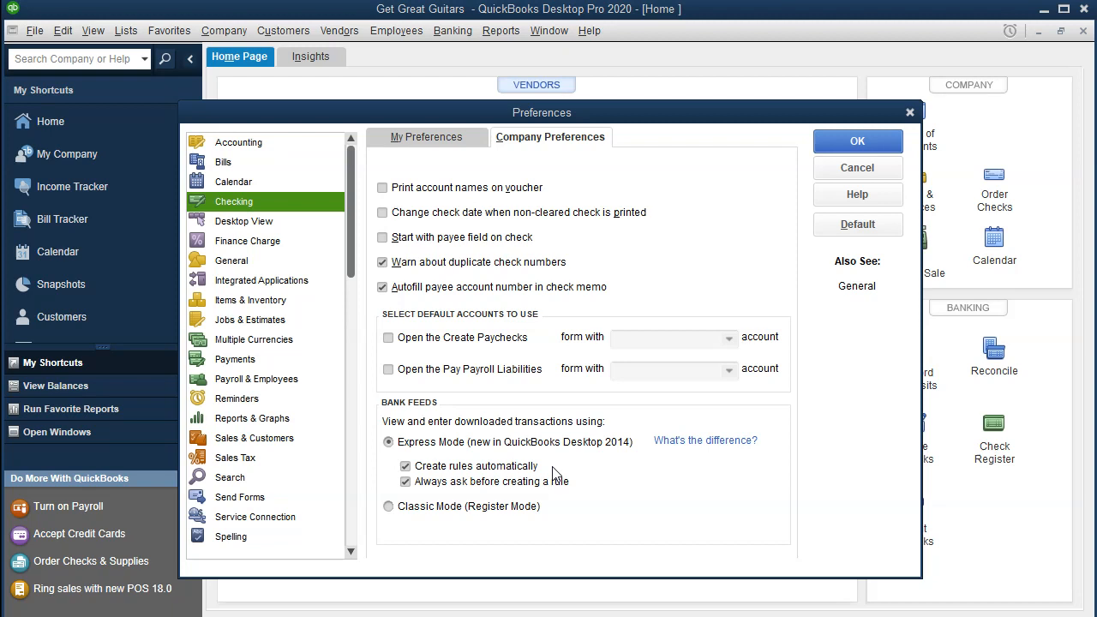
pyautogui.moveTo(570, 493)
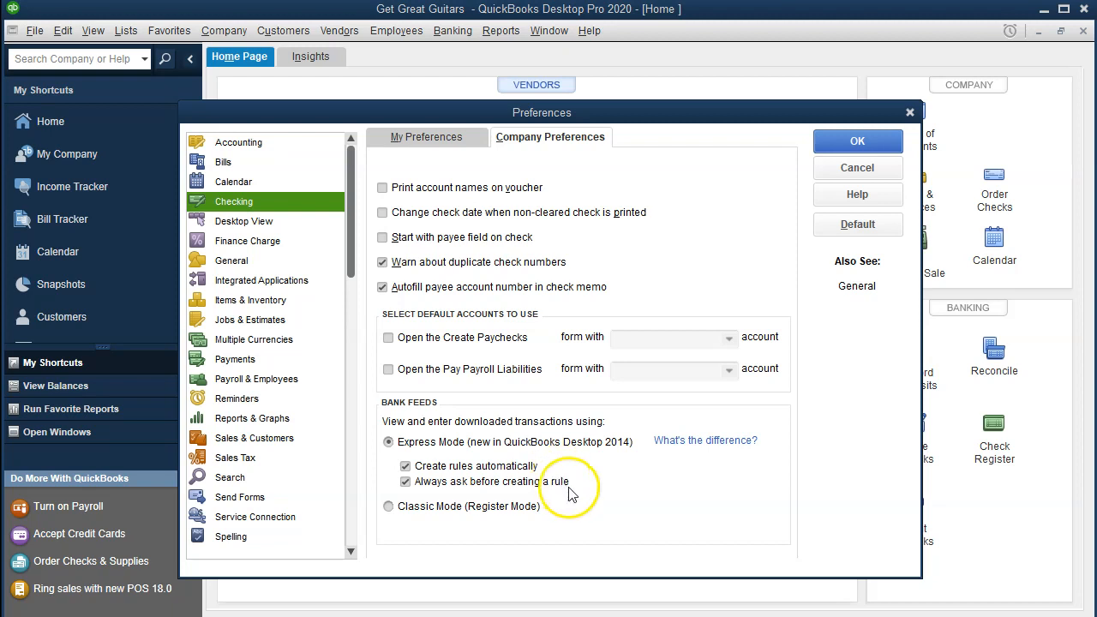
pyautogui.moveTo(573, 492)
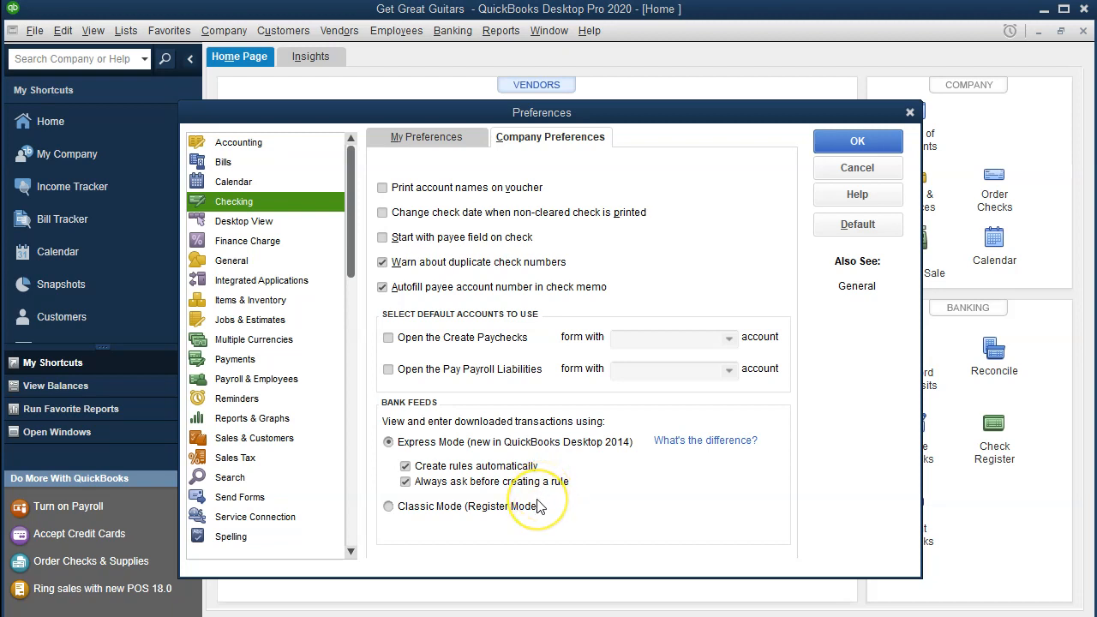
pyautogui.moveTo(388, 474)
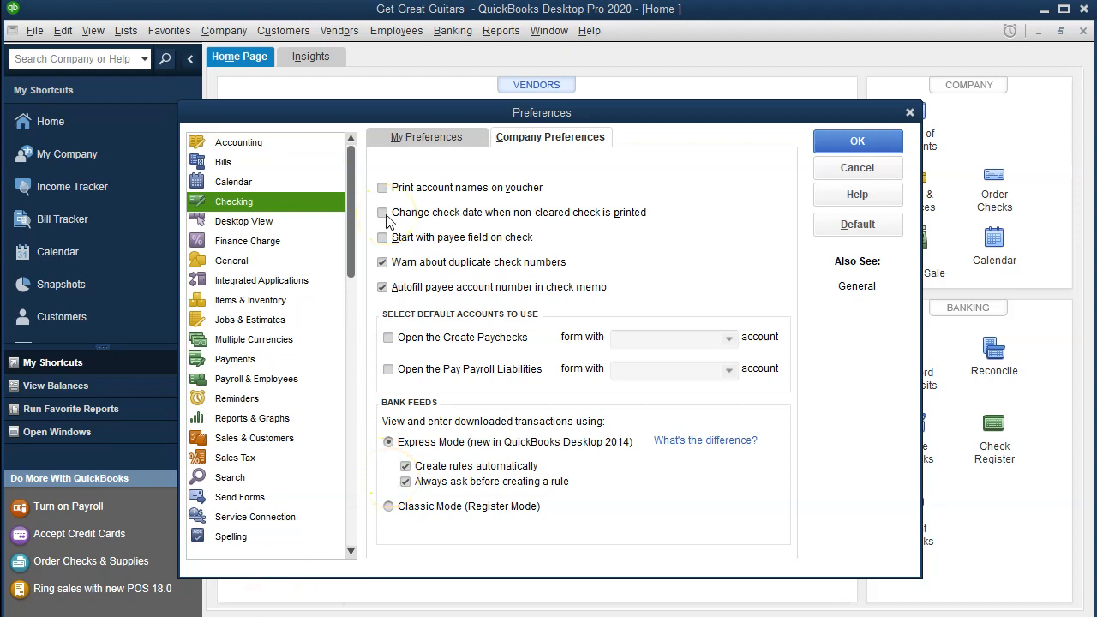
pyautogui.moveTo(848, 168)
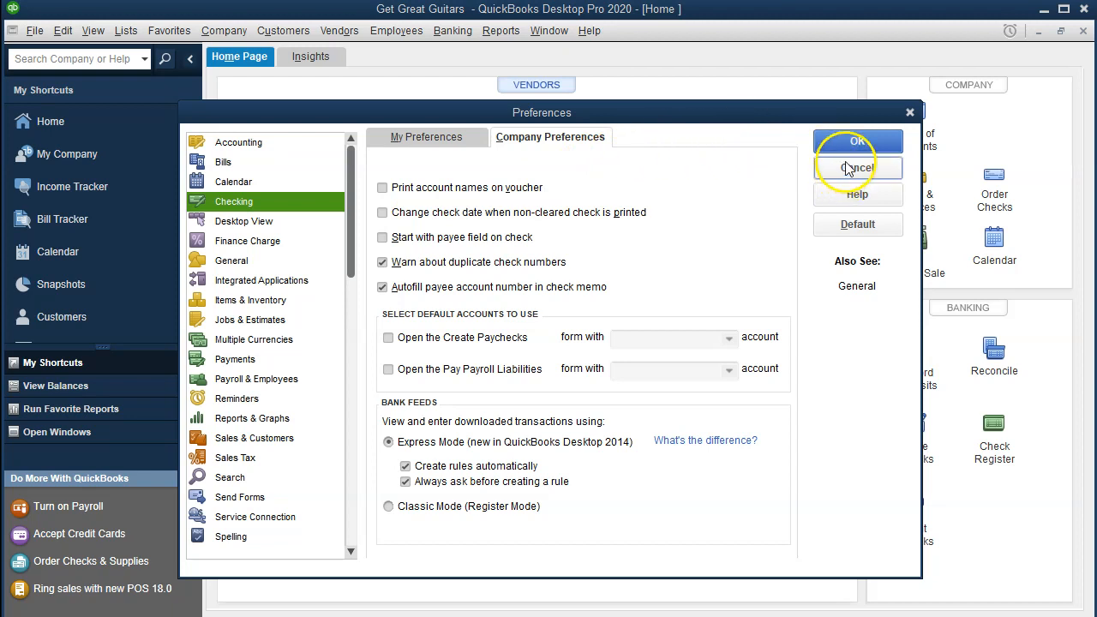